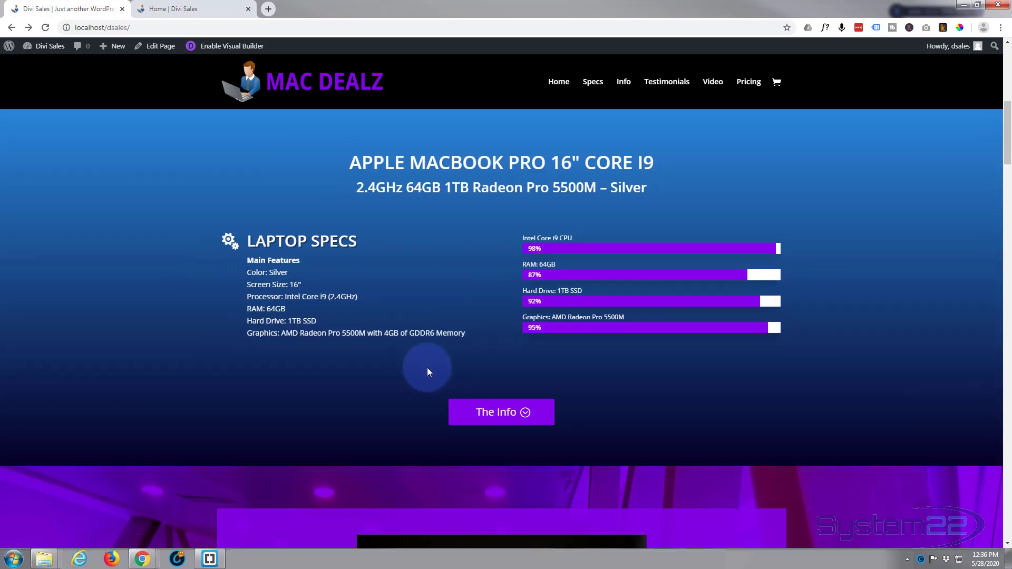
Review the finished sales page and bring up the funnel home page with its 48 Hours Only slide
left_click(500, 412)
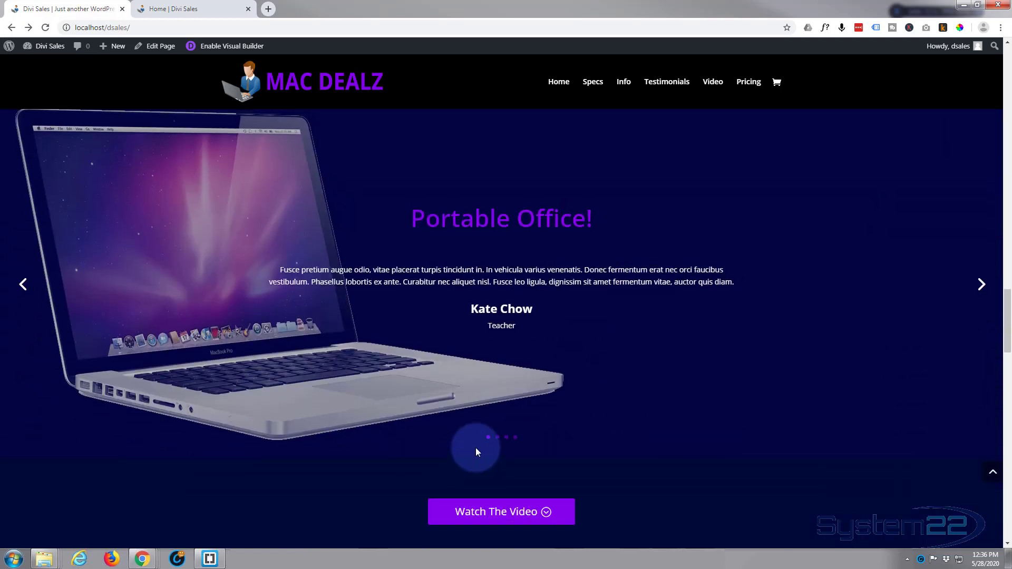
left_click(501, 511)
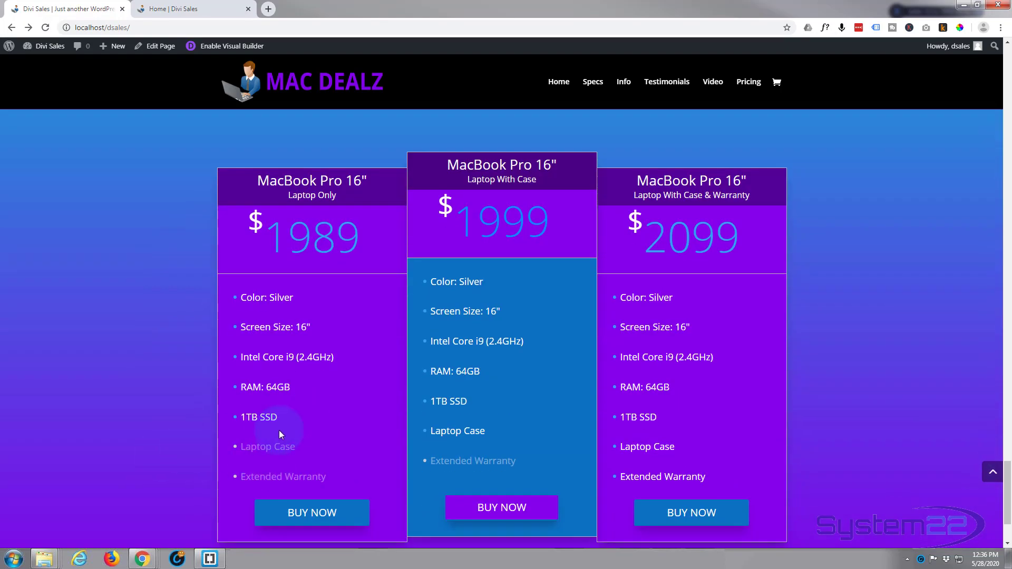
mouse_move(536, 470)
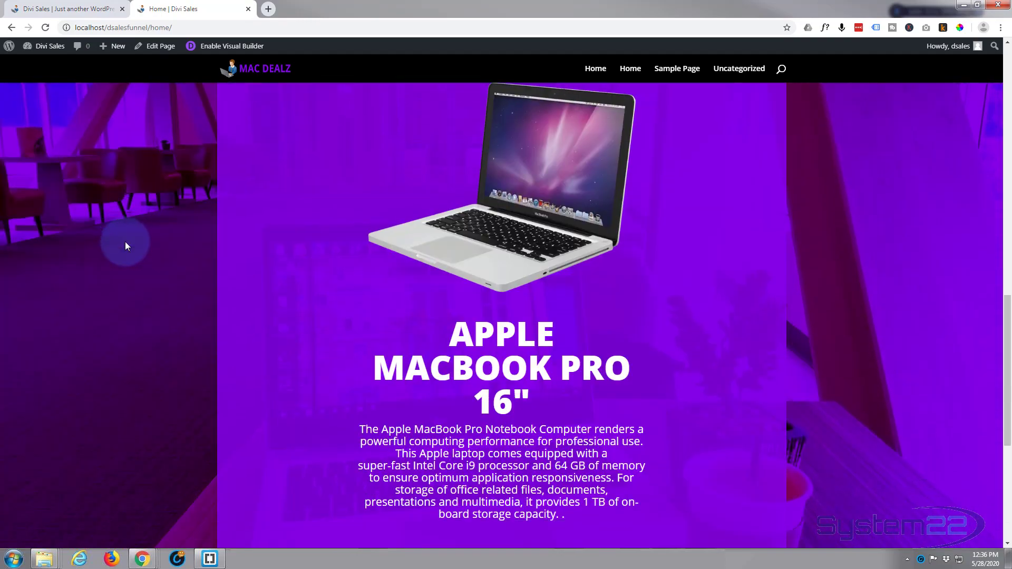
scroll("down", 3)
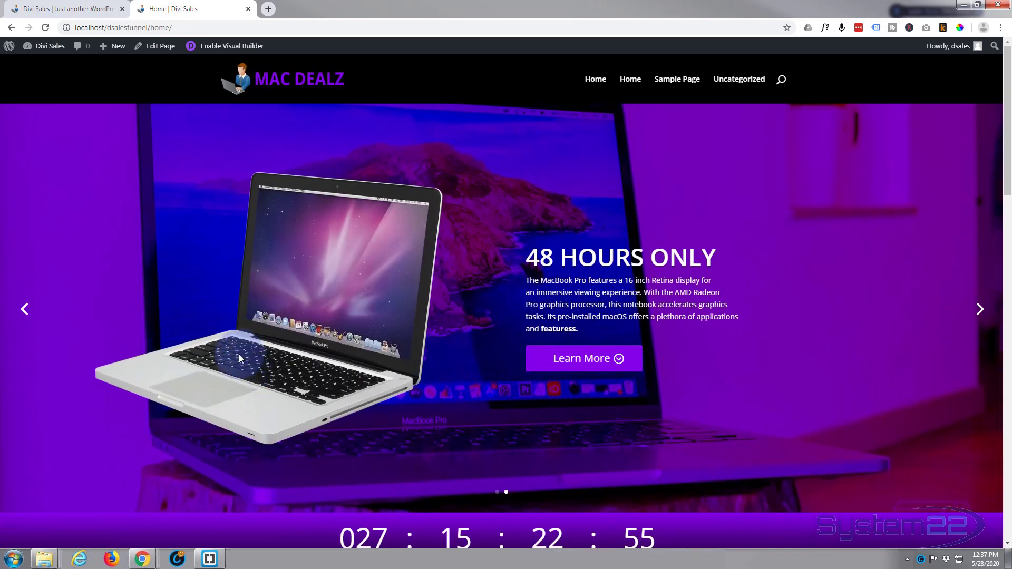
mouse_move(228, 359)
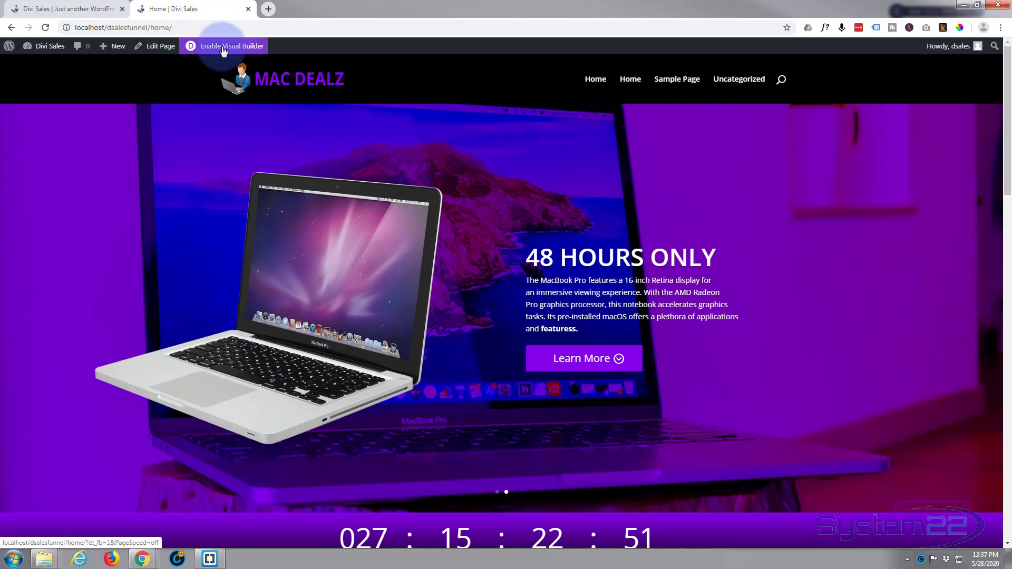
Enable the Visual Builder on the home page and survey its countdown, specs and description sections
left_click(231, 45)
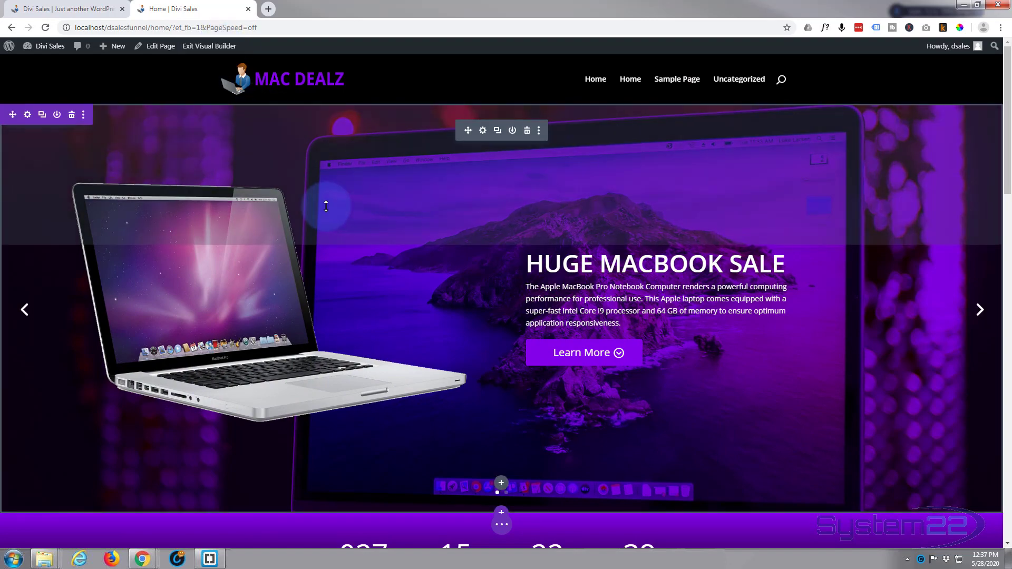
scroll("down", 3)
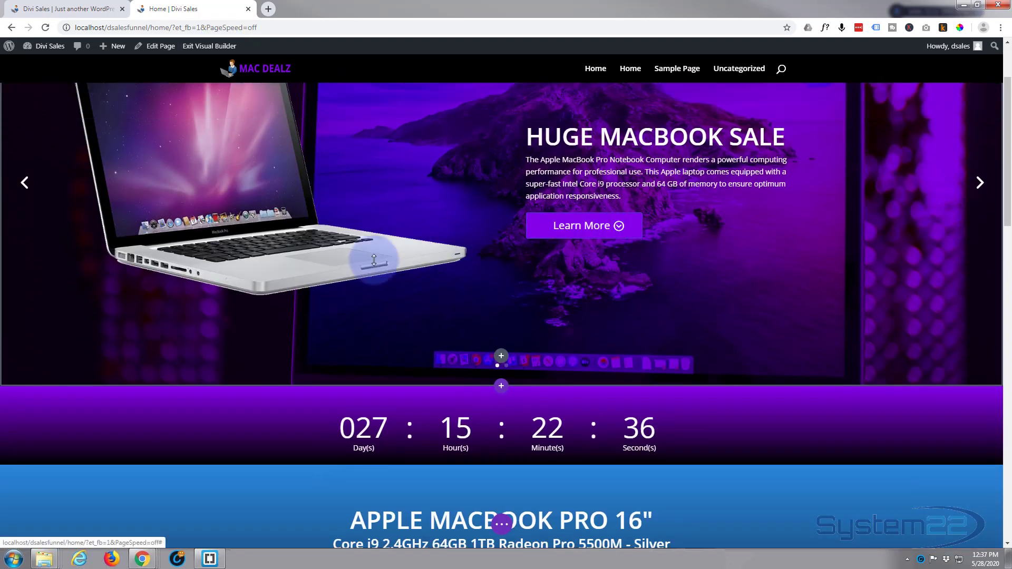
scroll("down", 3)
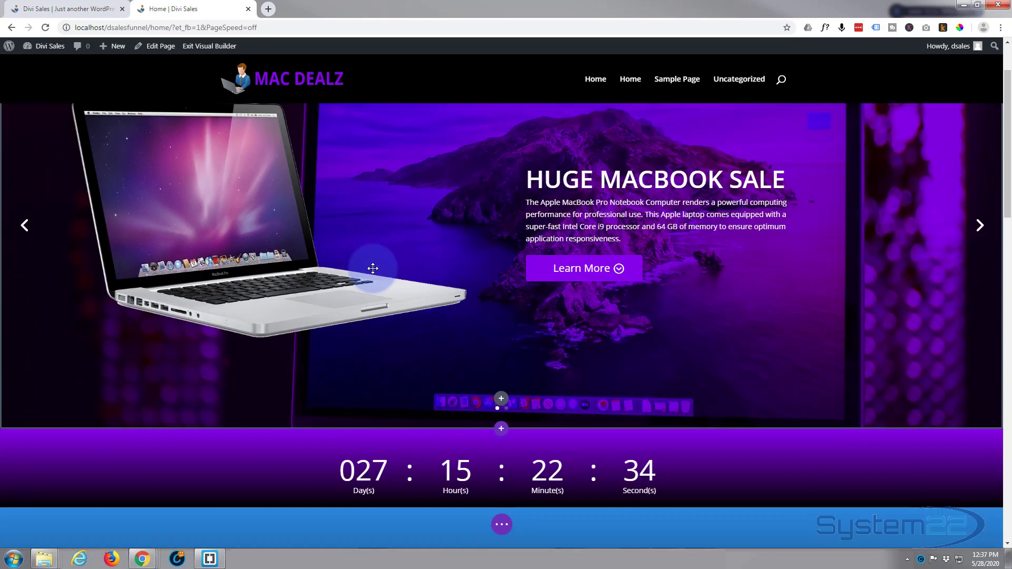
scroll("down", 3)
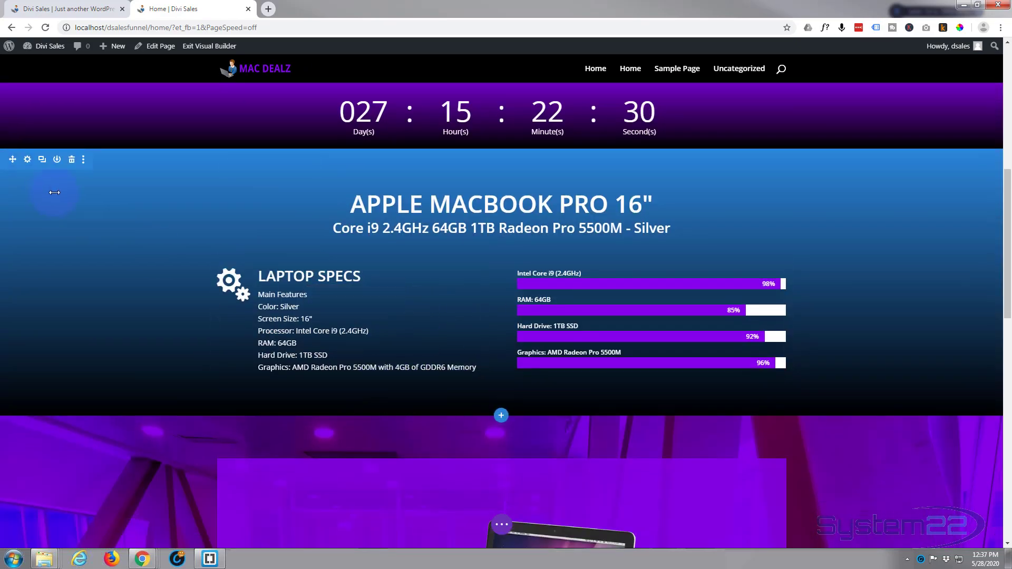
scroll("down", 3)
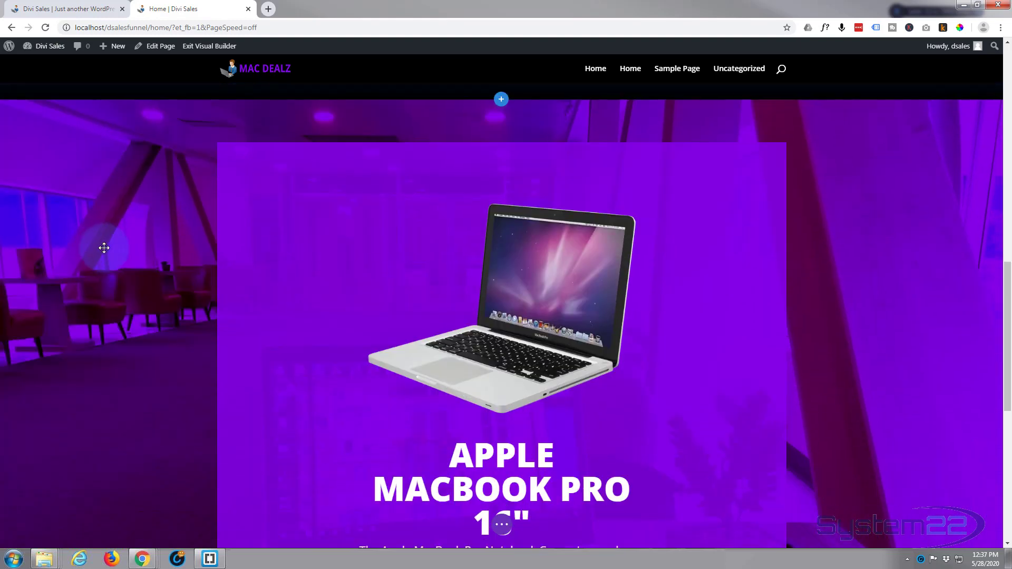
scroll("down", 3)
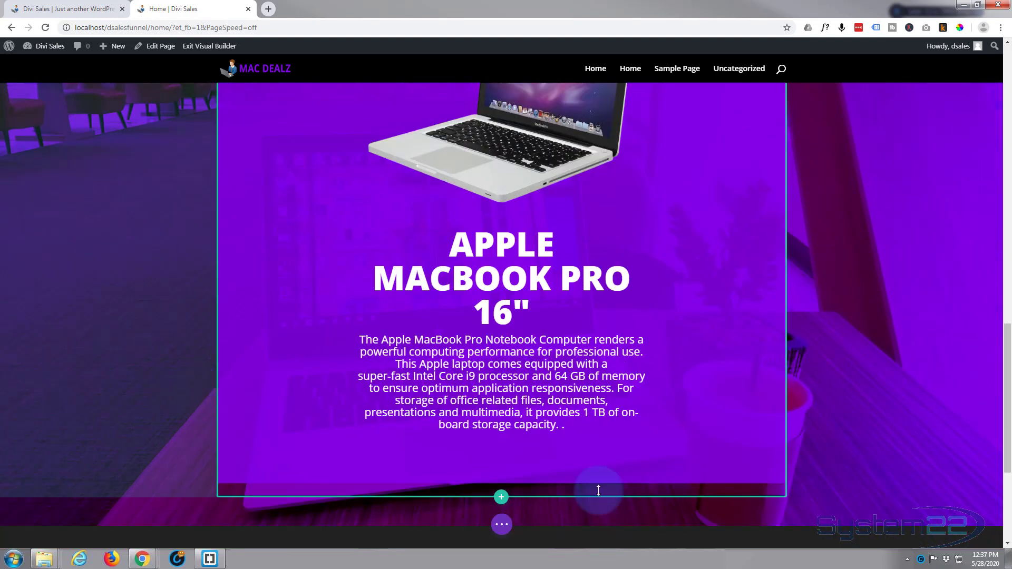
scroll("down", 3)
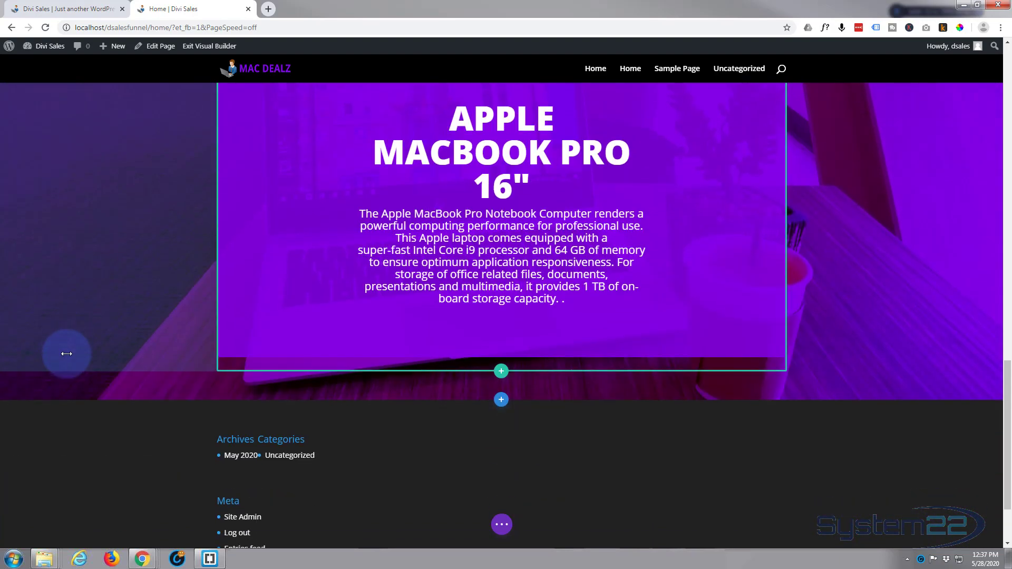
scroll("down", 3)
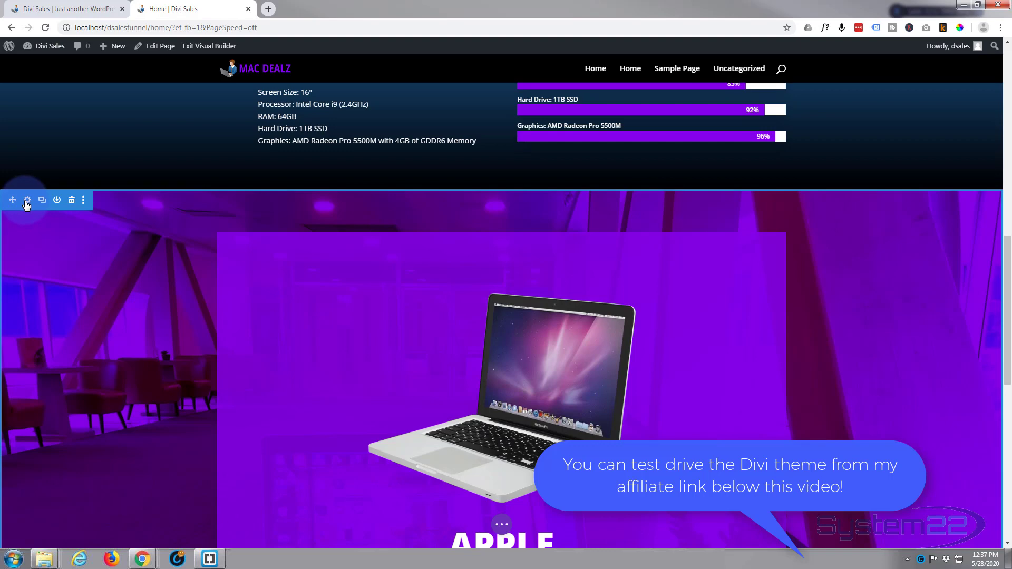
Assign the CSS ID 'hero' to the MacBook Pro 16" description section and save it
left_click(27, 201)
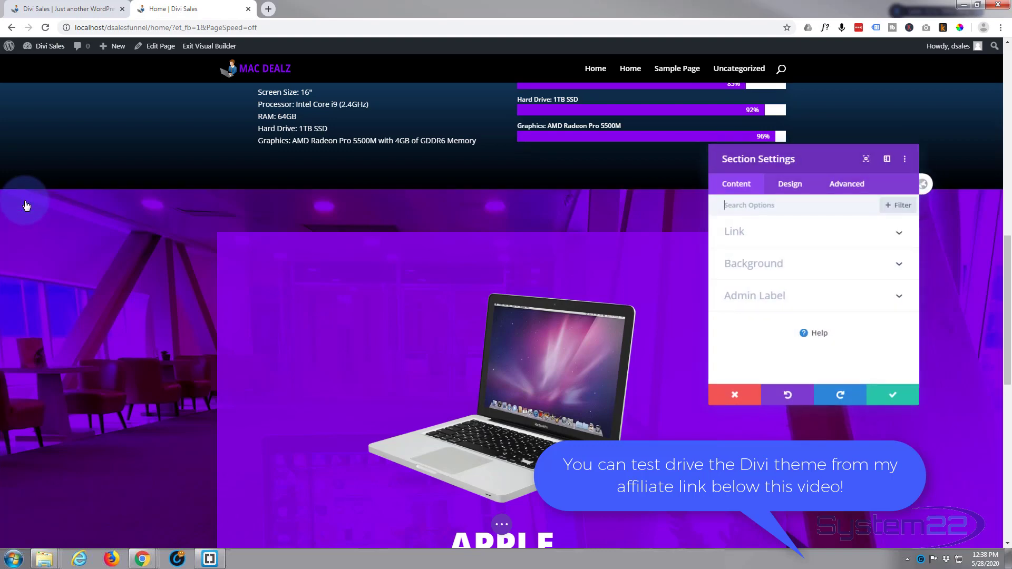
left_click(847, 183)
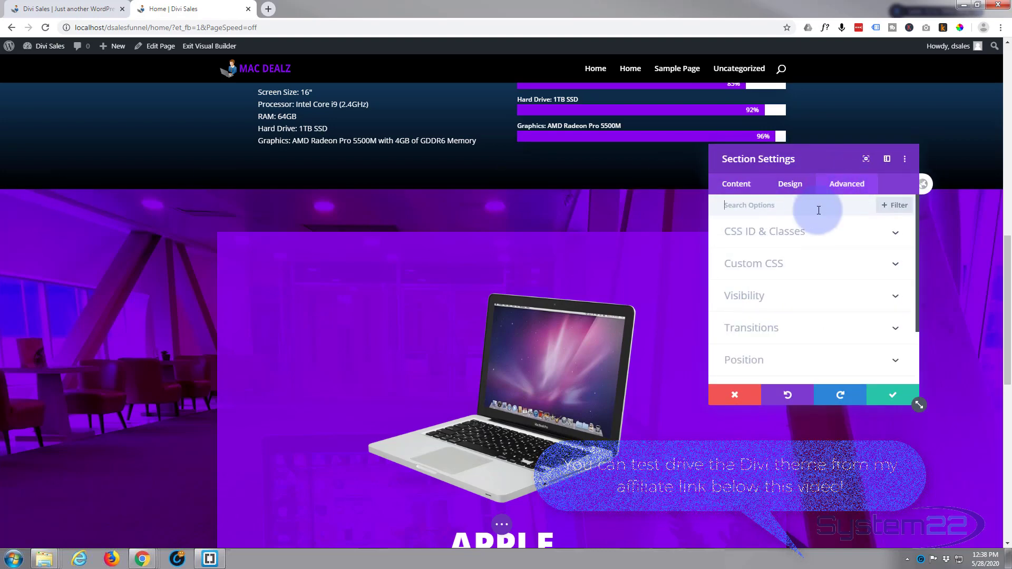
left_click(765, 231)
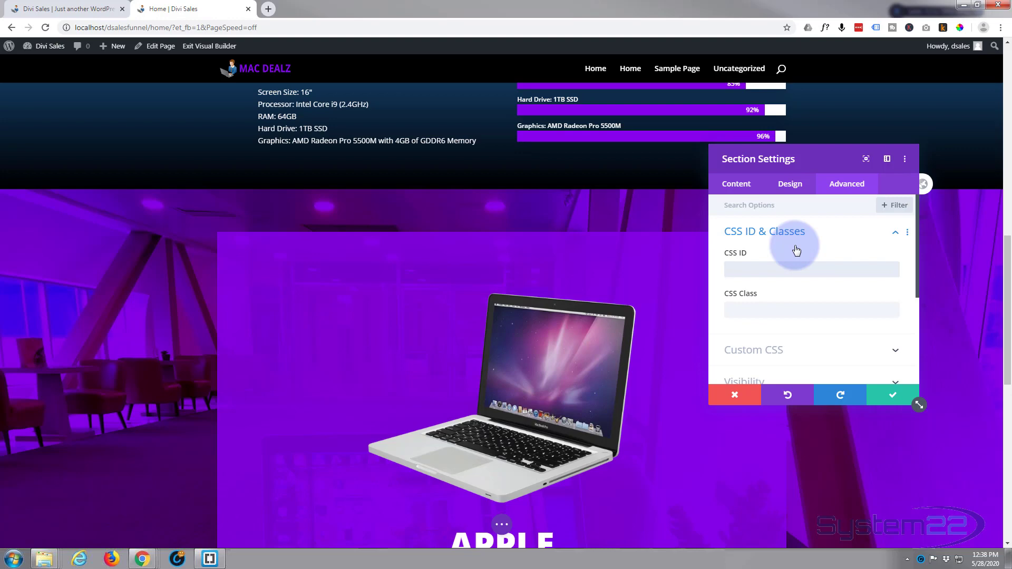
type("hero")
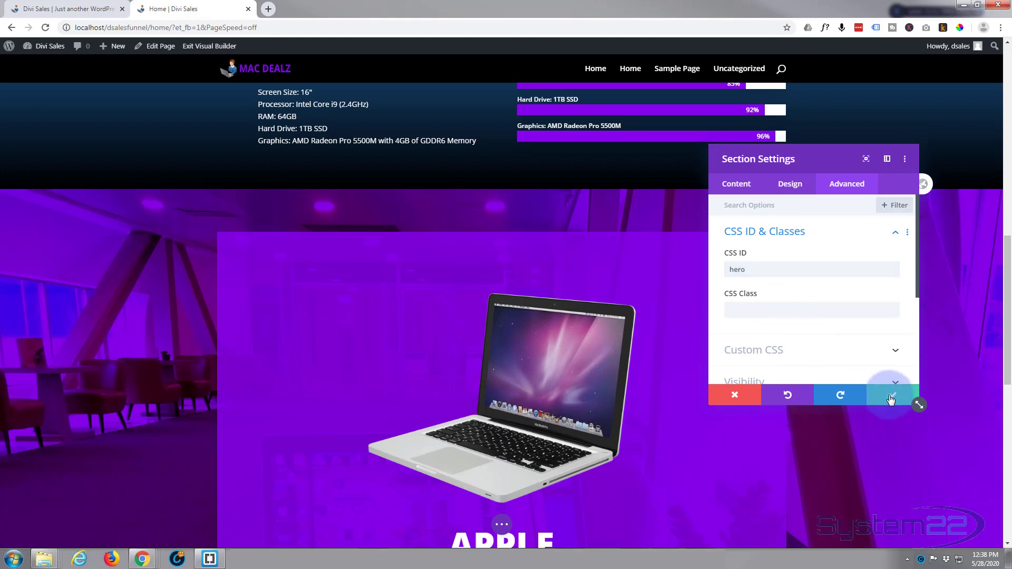
left_click(889, 395)
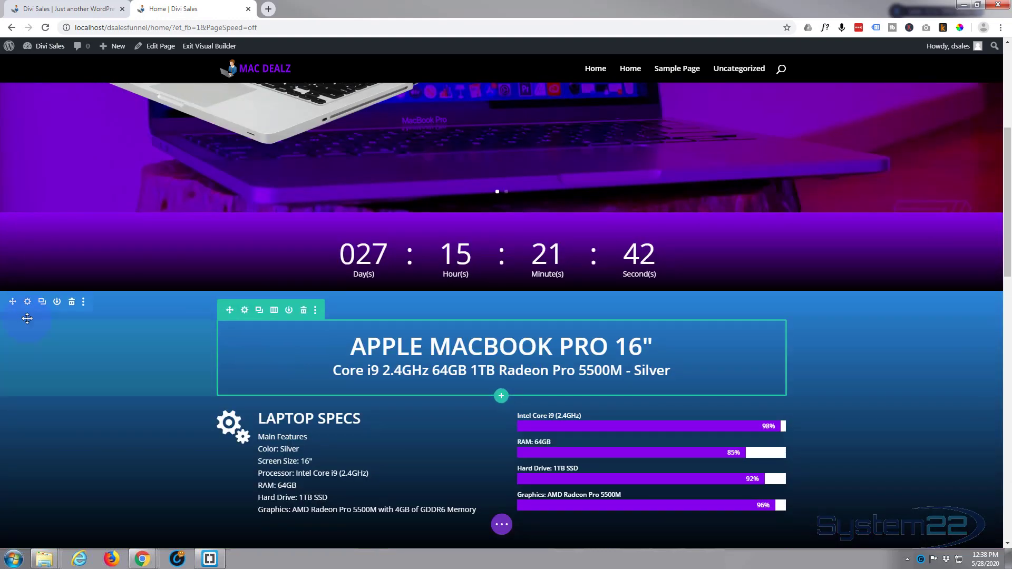
Assign the CSS ID 'stats' to the Laptop Specs section and save it
left_click(28, 301)
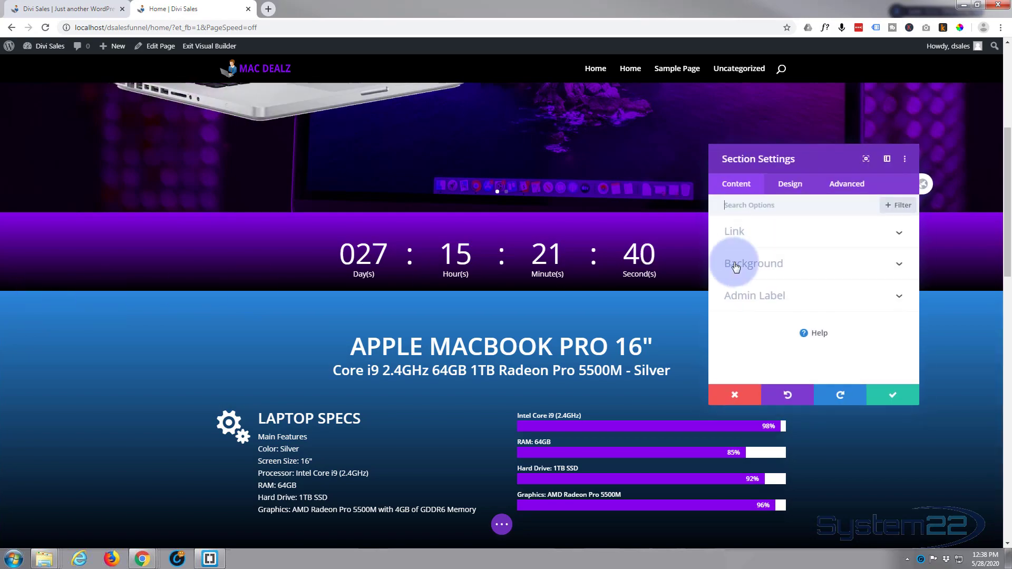
left_click(846, 184)
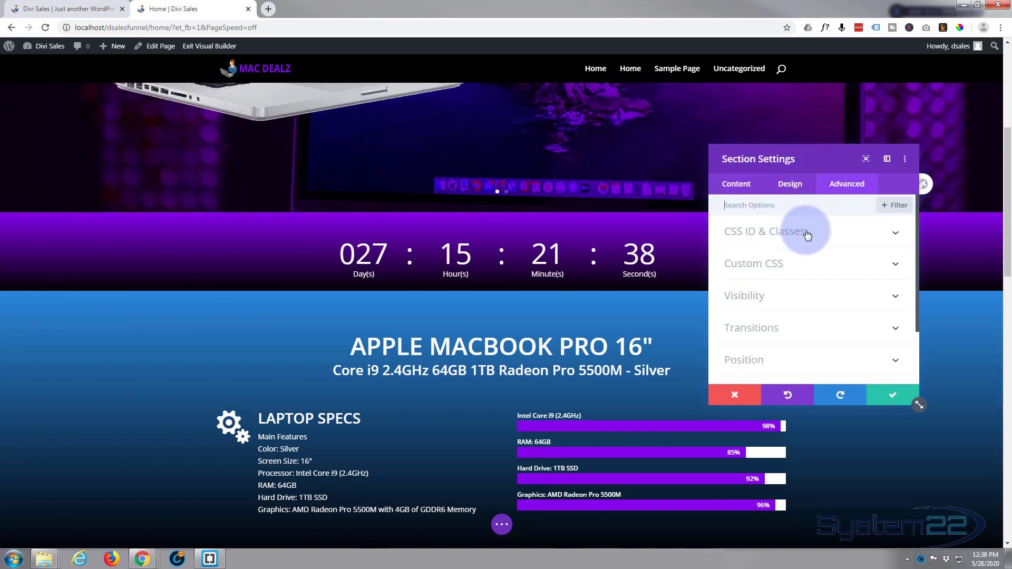
left_click(765, 231)
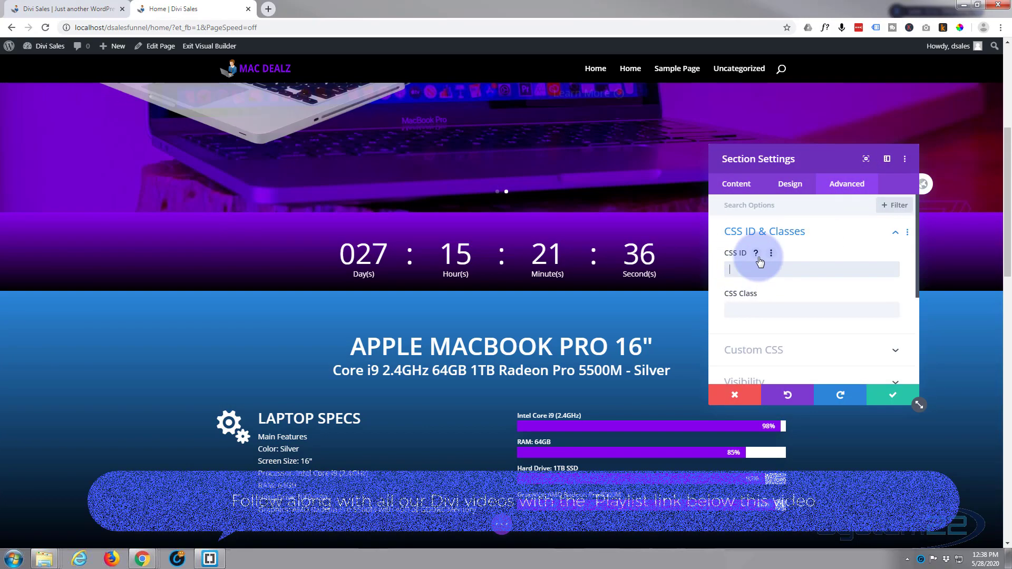
type("stats")
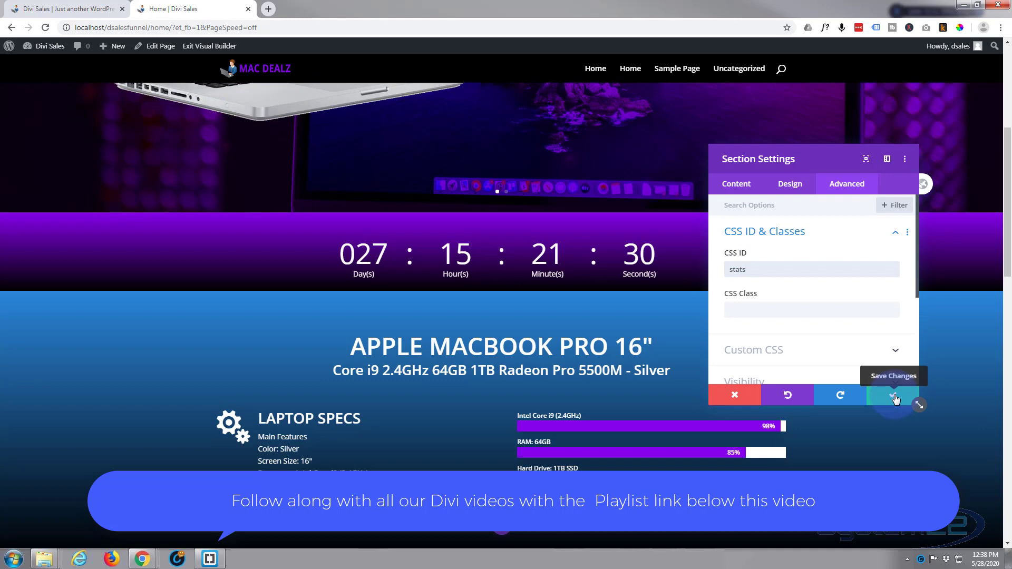
left_click(893, 395)
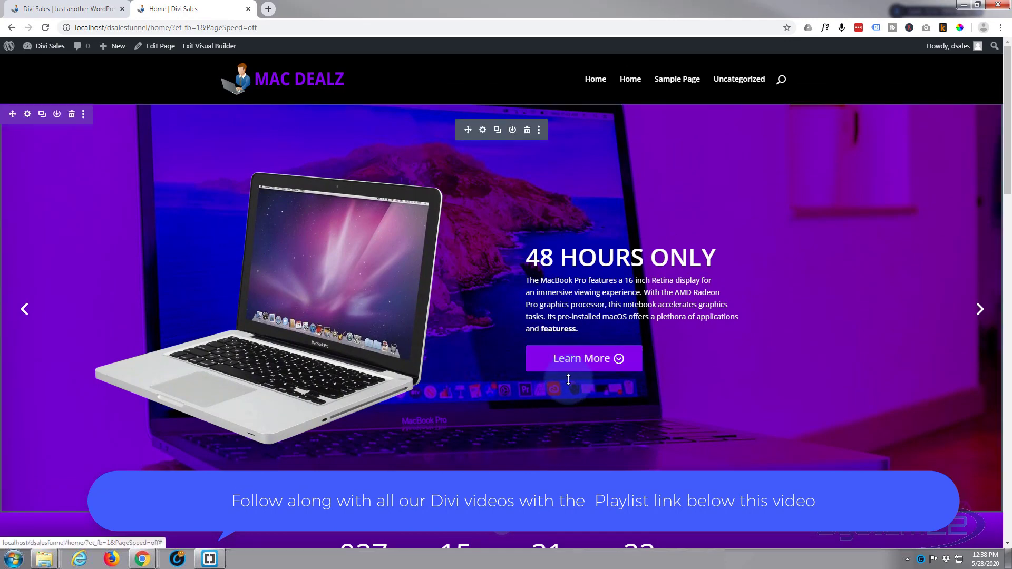
Edit the Huge Macbook Sale slide's Button Link URL in the full-width slider settings
scroll("down", 3)
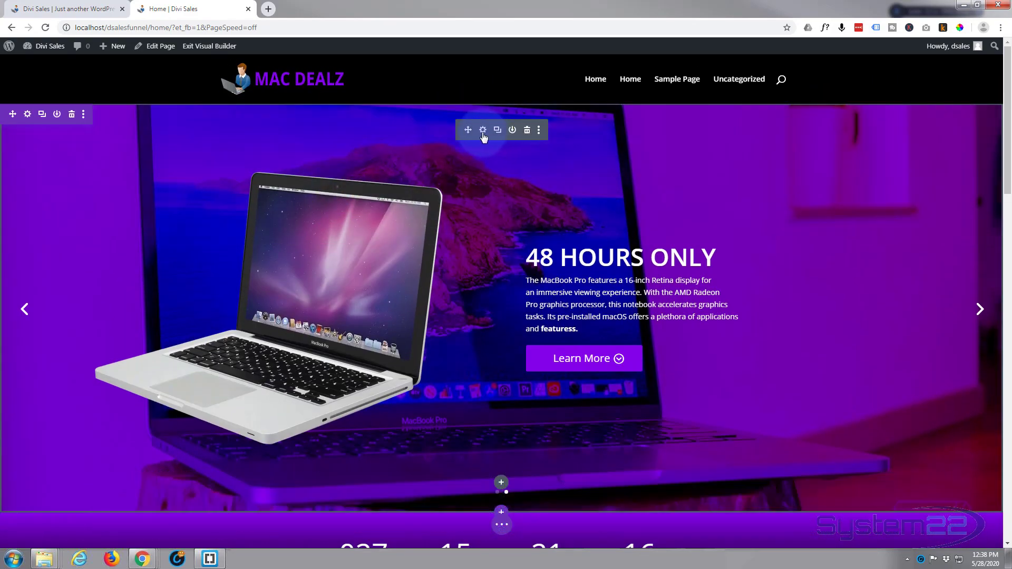
left_click(481, 129)
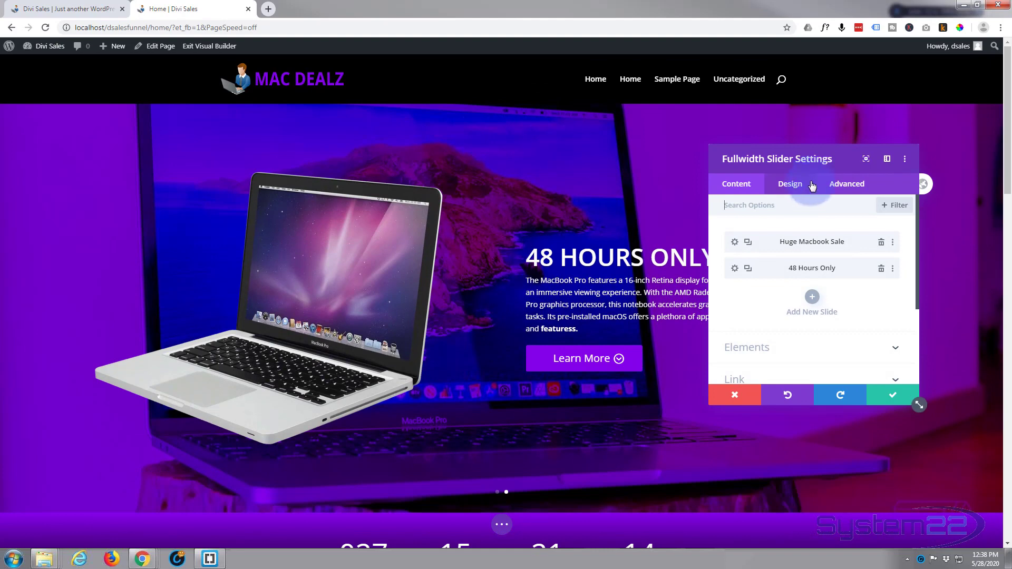
left_click_drag(777, 159, 247, 129)
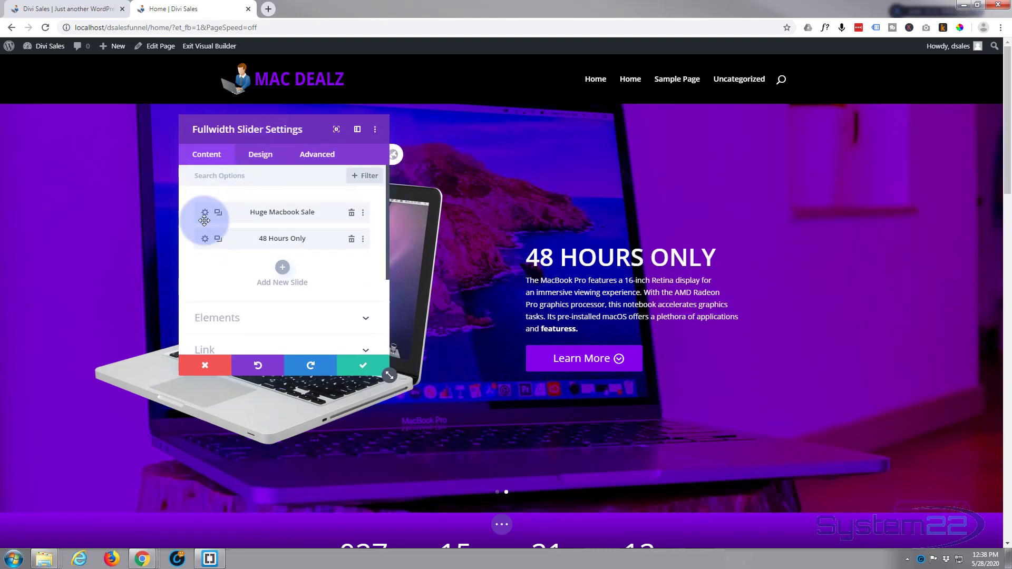
left_click(282, 212)
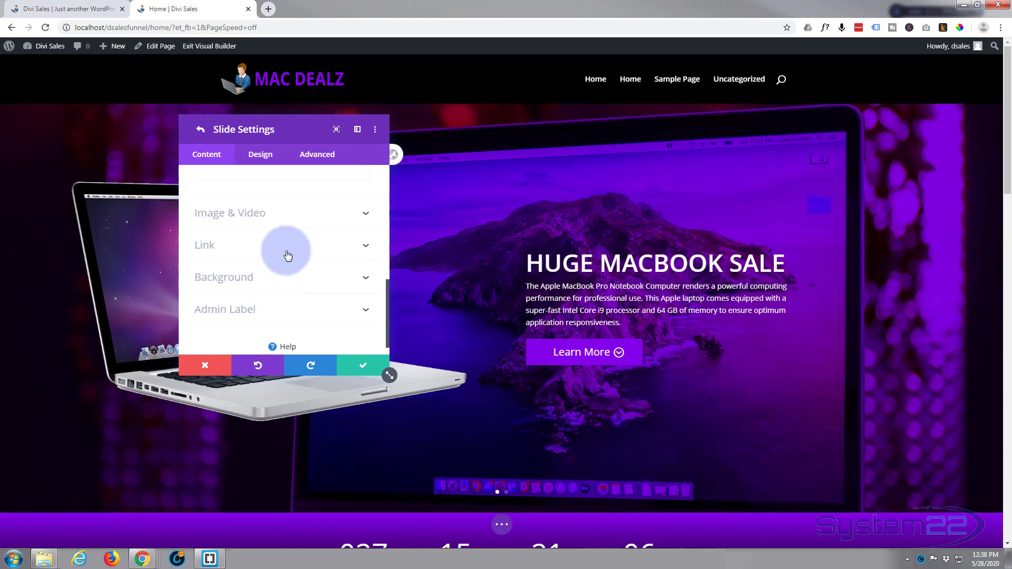
left_click(284, 246)
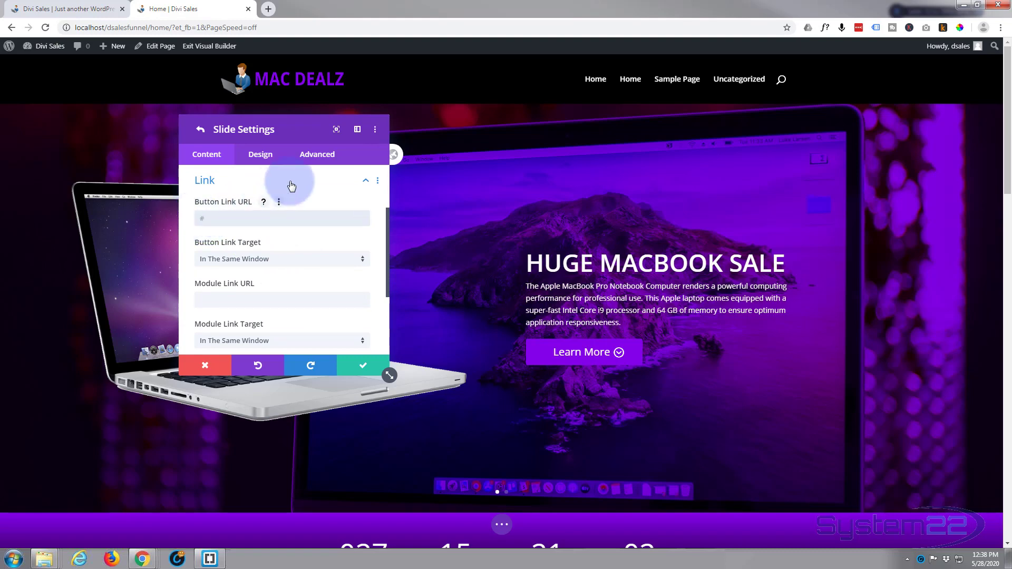
mouse_move(291, 186)
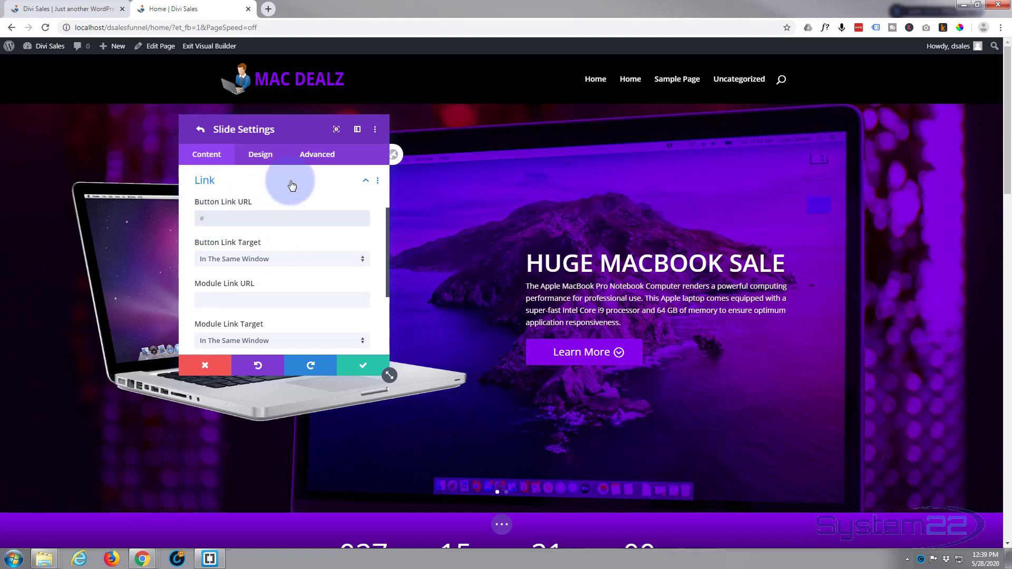
left_click(281, 218)
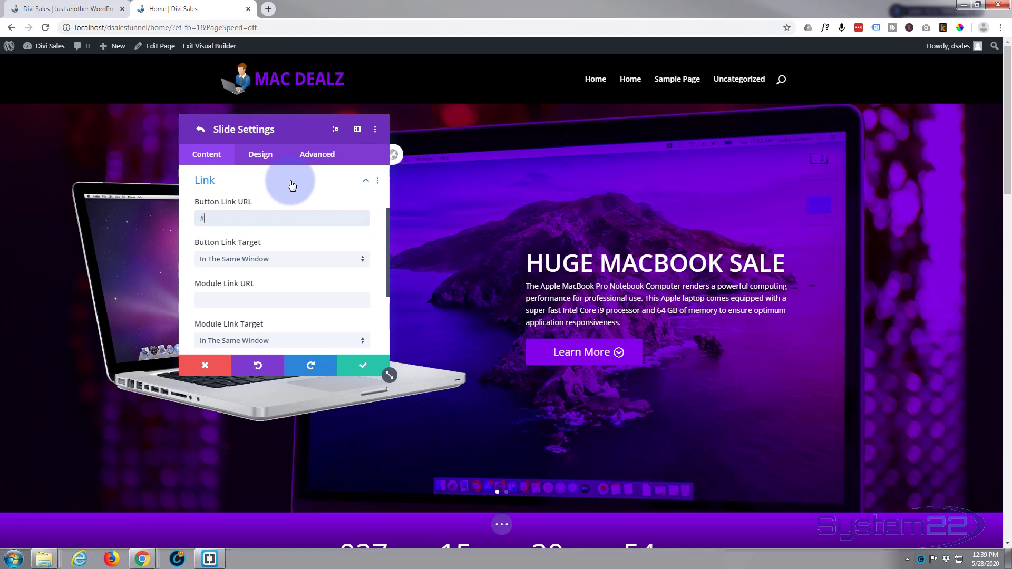
type("st")
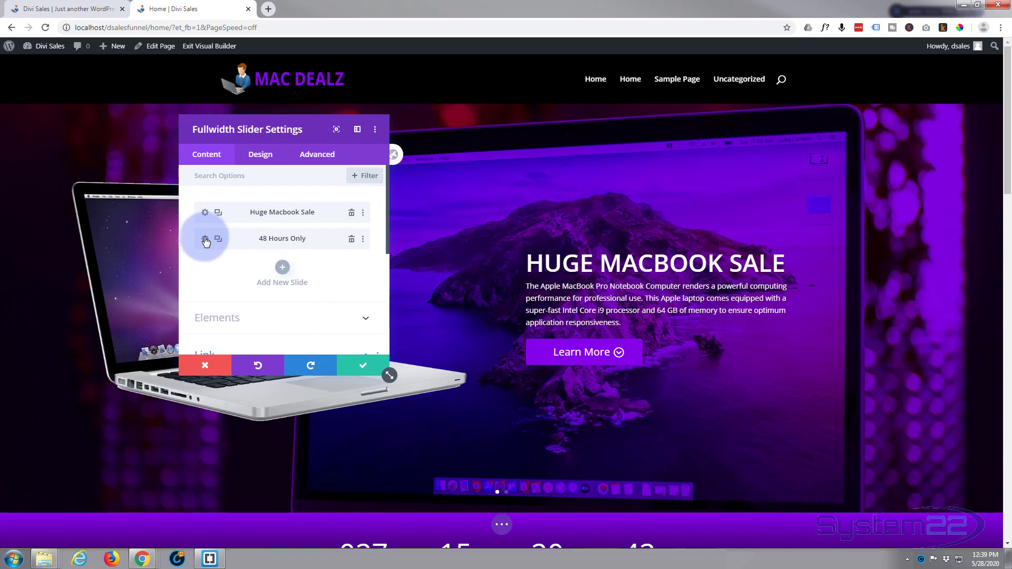
Link the 48 Hours Only slide's button to #hero and save the slider settings
left_click(205, 238)
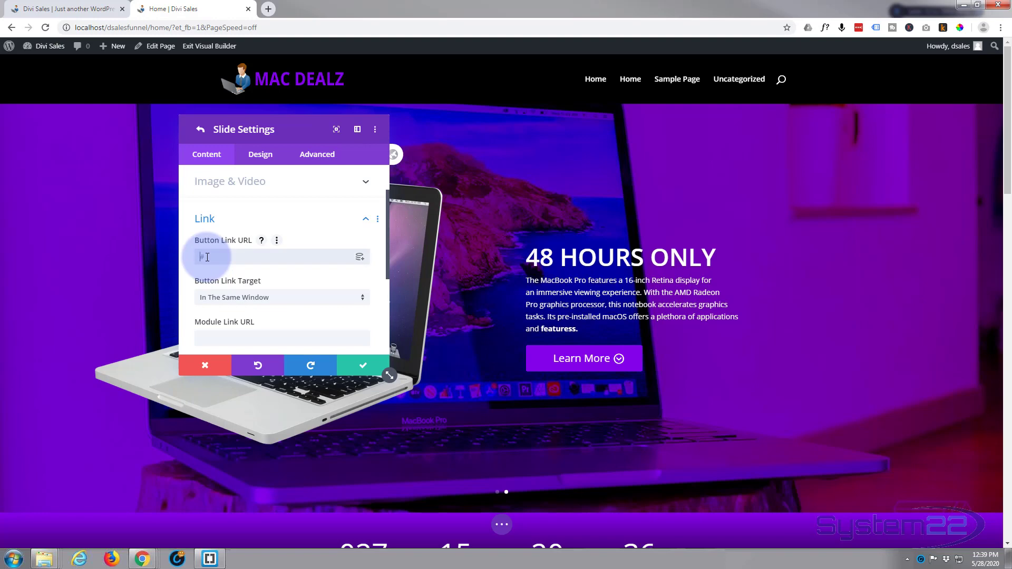
type("#")
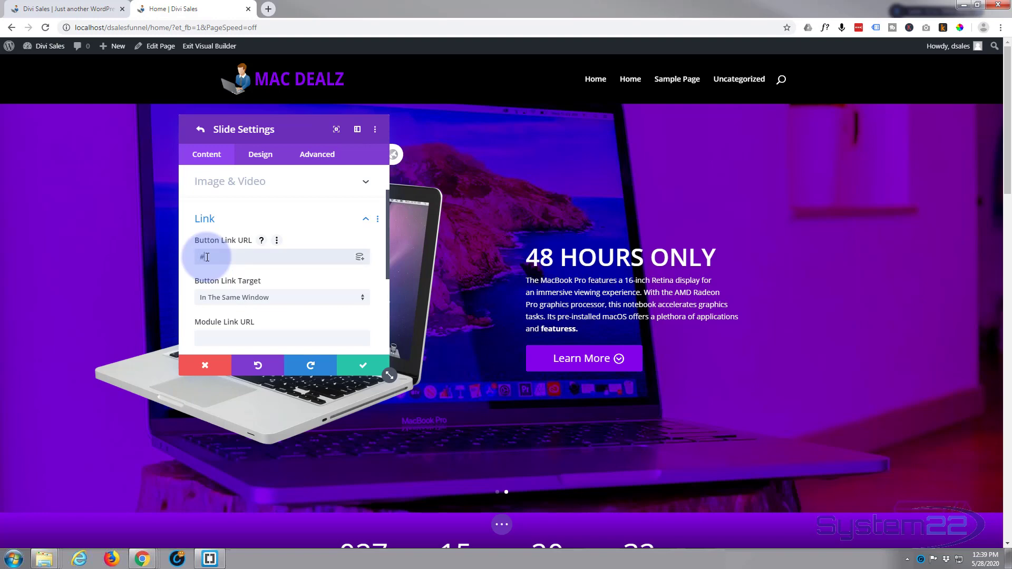
type("hero")
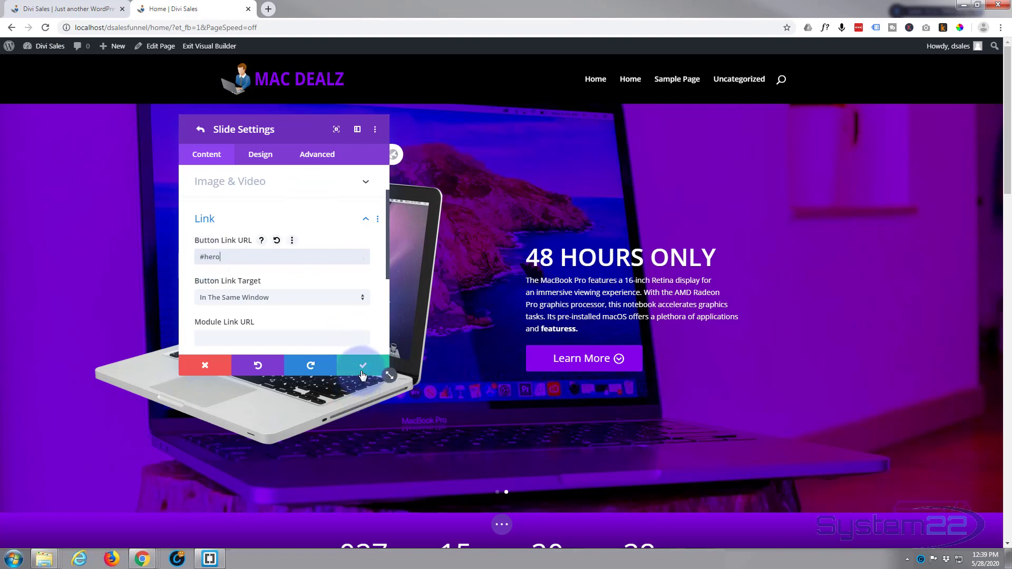
left_click(362, 366)
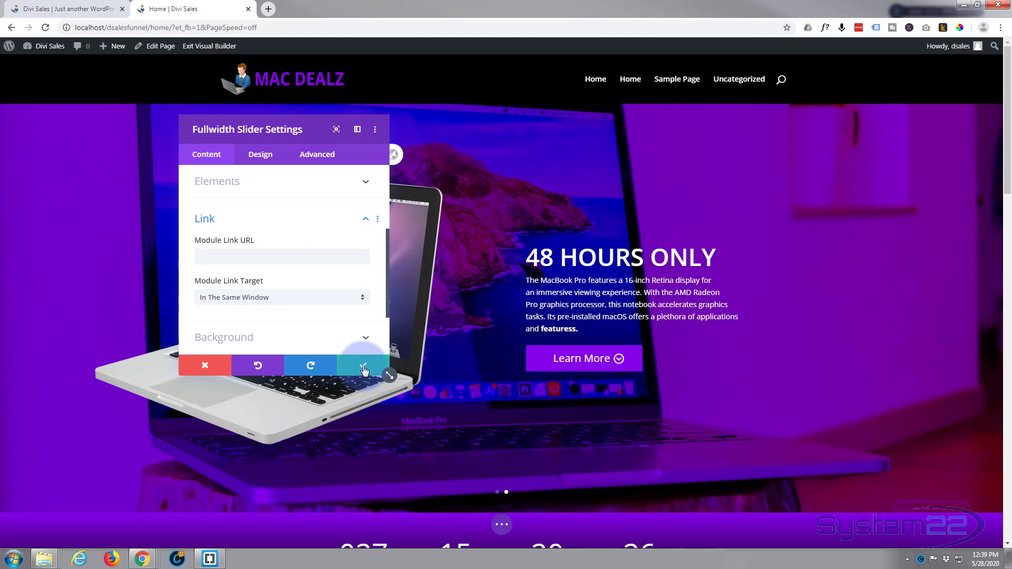
left_click(363, 366)
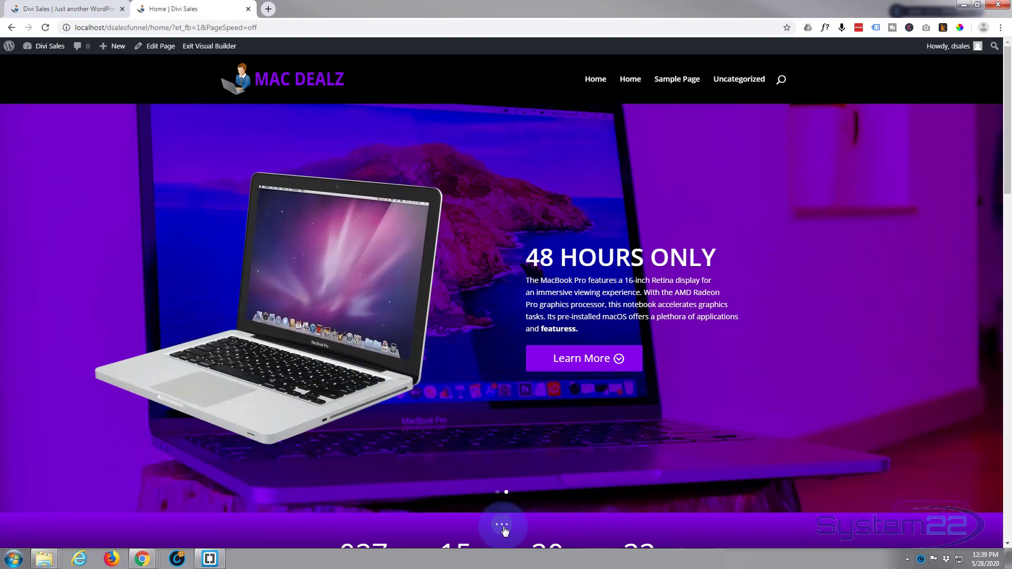
Exit the Visual Builder to view the live sales page
left_click(505, 524)
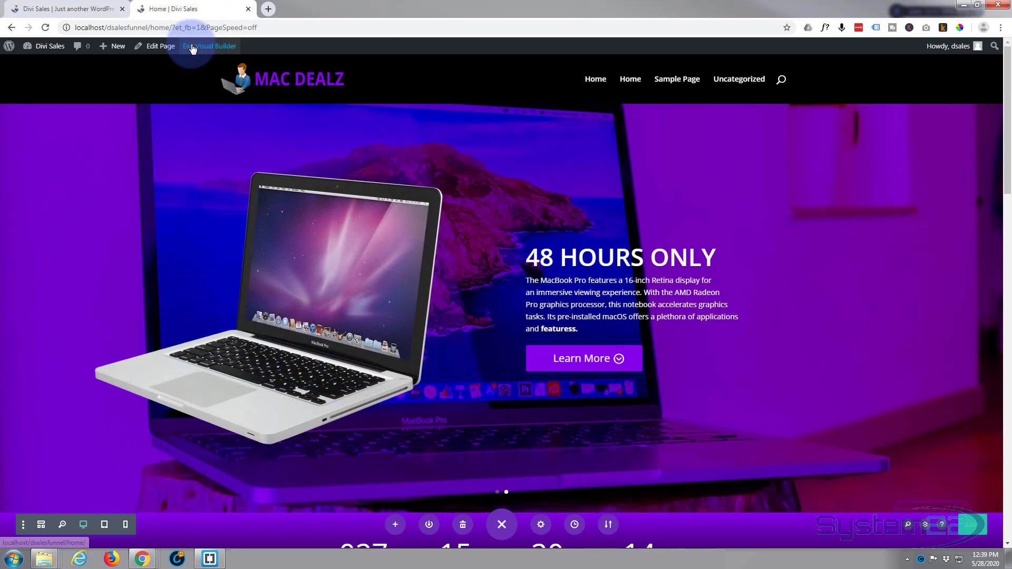
left_click(208, 46)
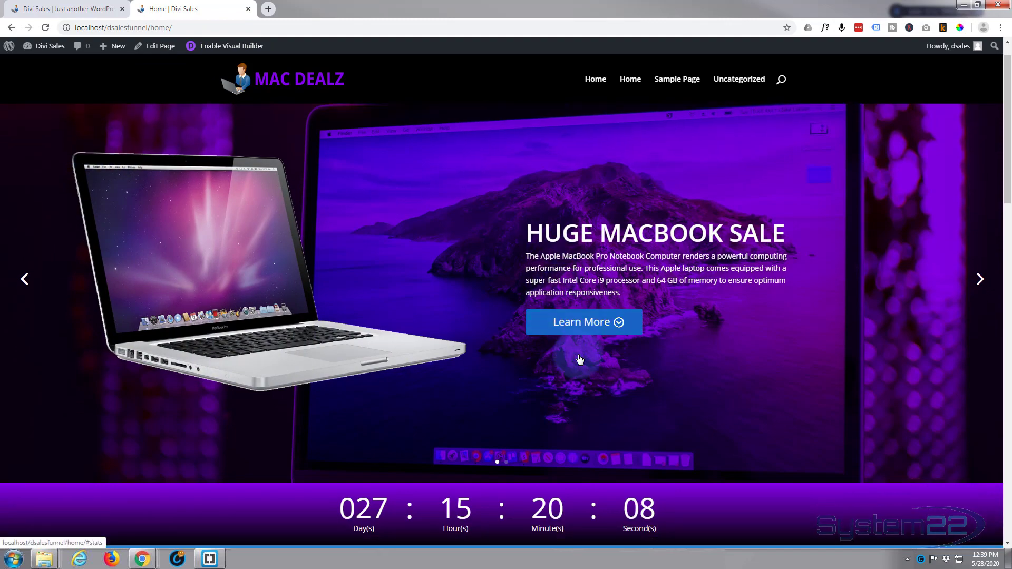
scroll("down", 3)
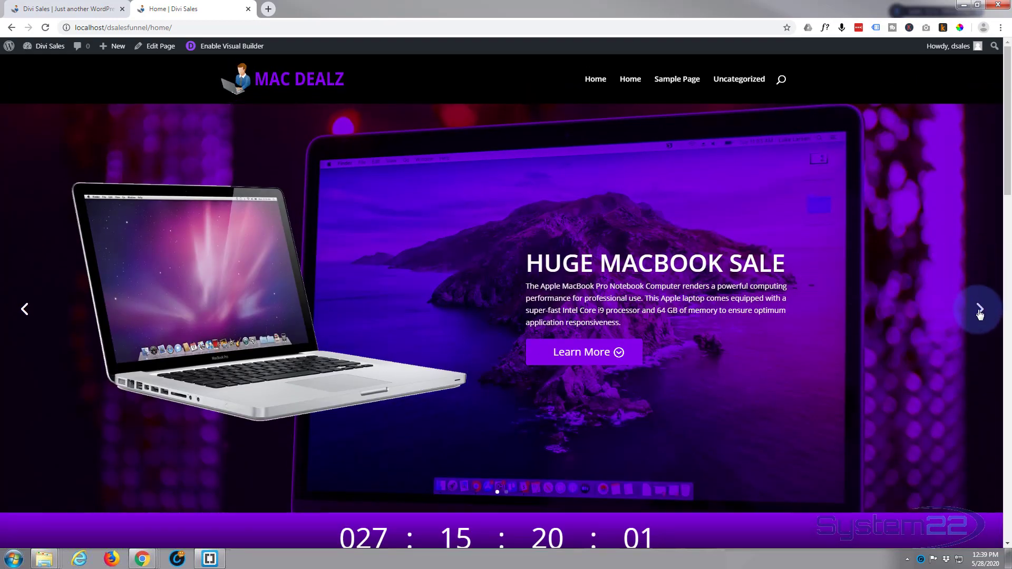
left_click(979, 309)
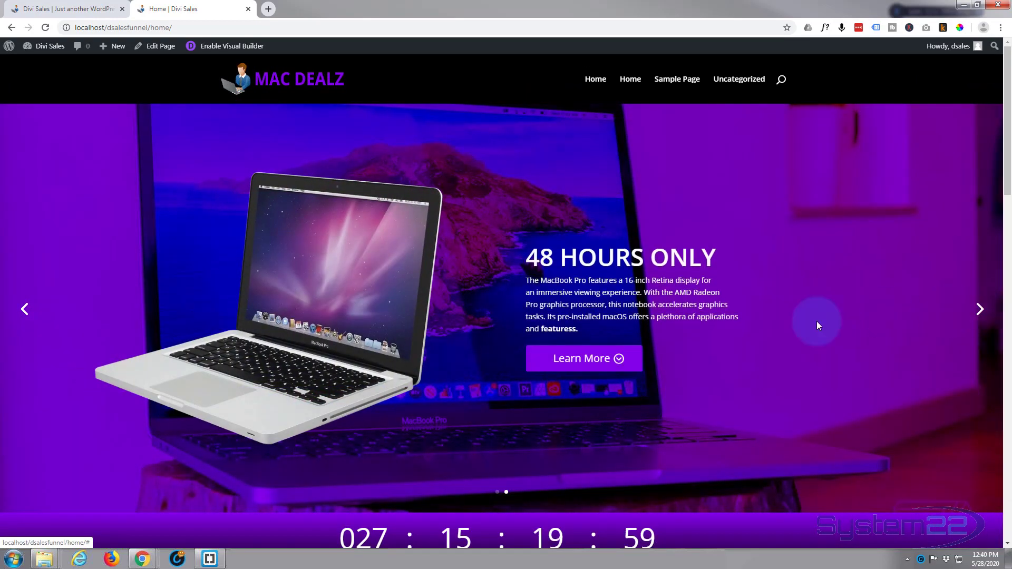
scroll("down", 3)
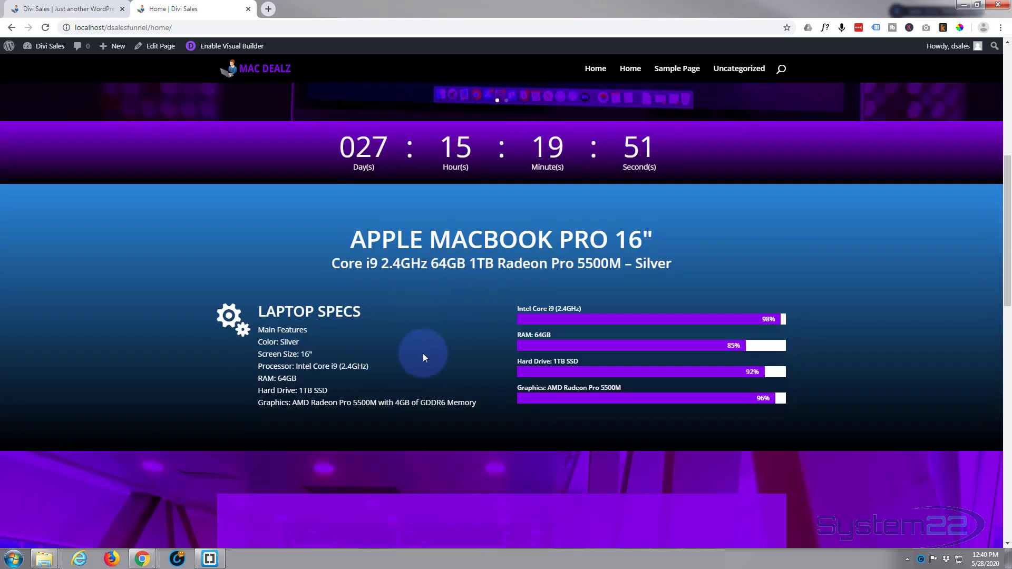
mouse_move(435, 335)
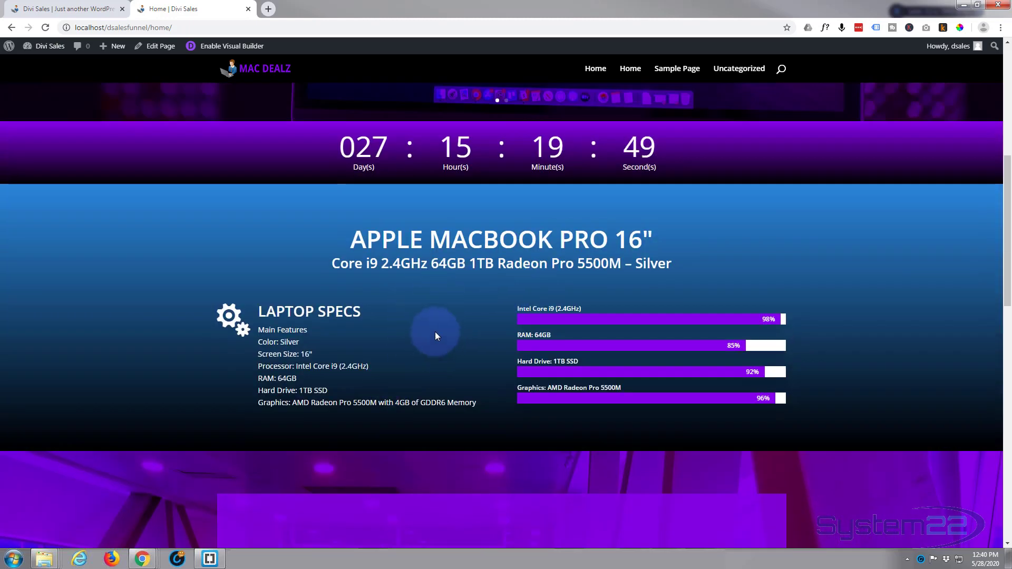
scroll("down", 3)
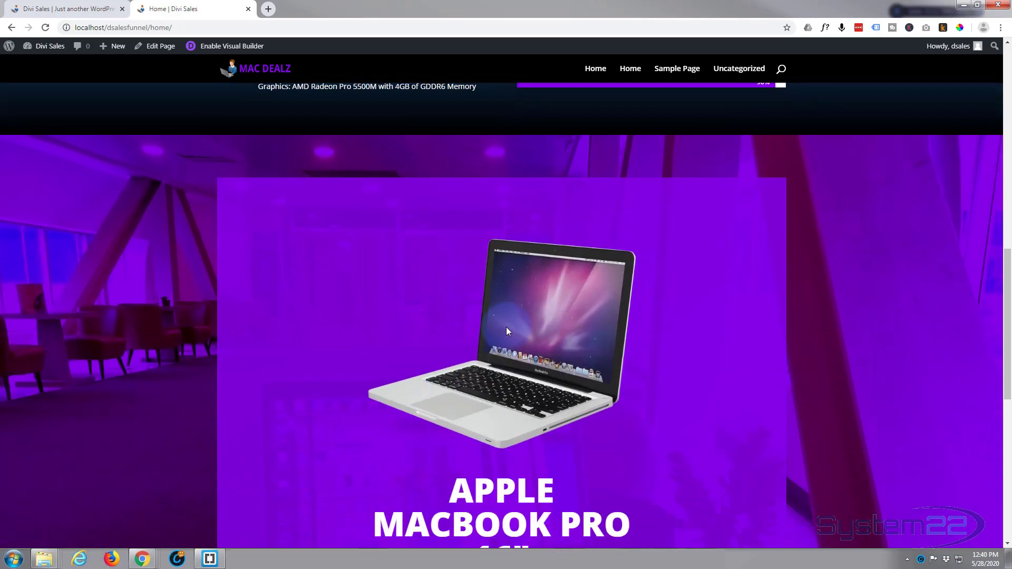
scroll("down", 3)
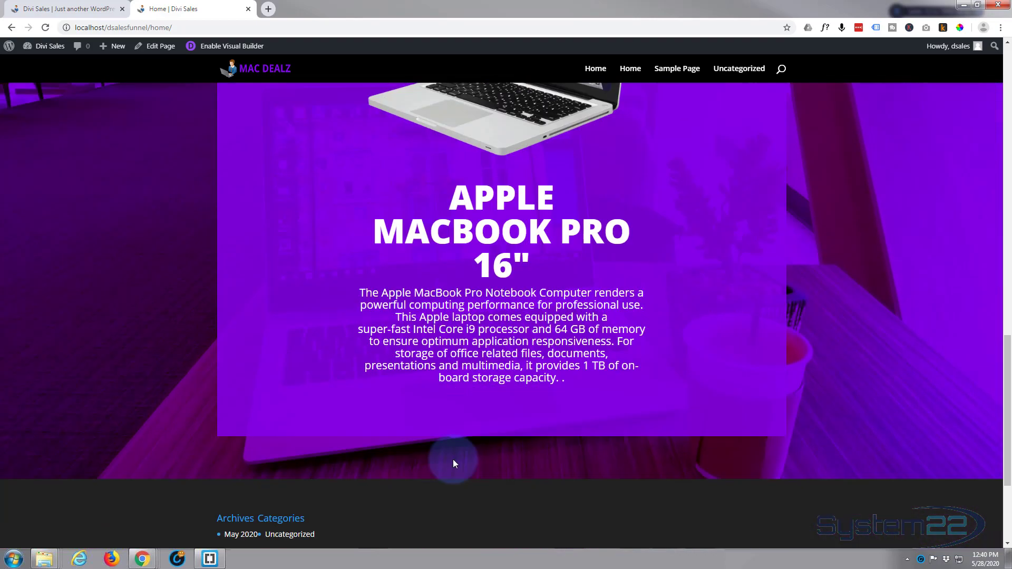
scroll("down", 3)
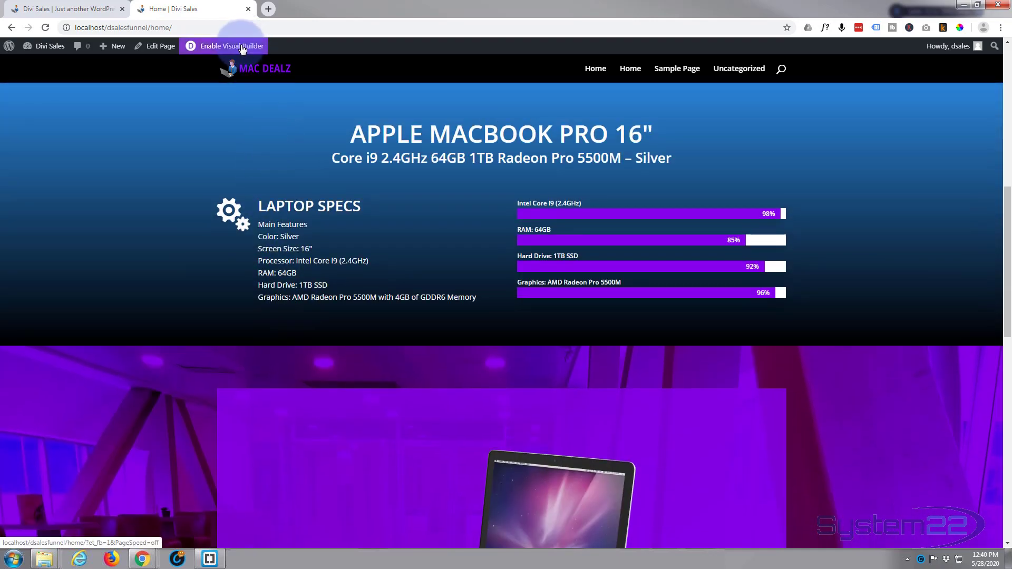
Re-enable the Visual Builder and insert a one-column row with a Button module under Laptop Specs
left_click(229, 46)
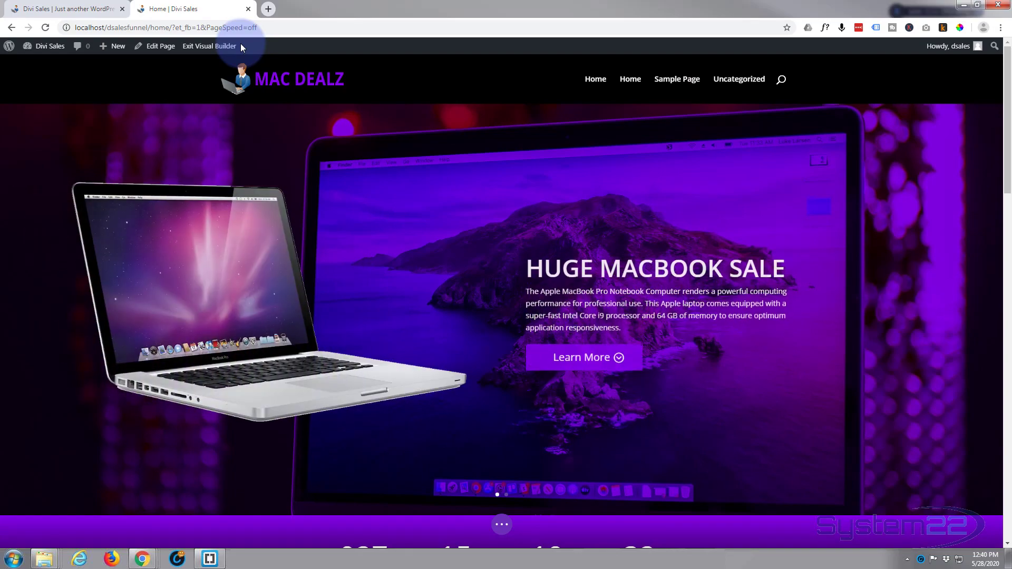
scroll("down", 3)
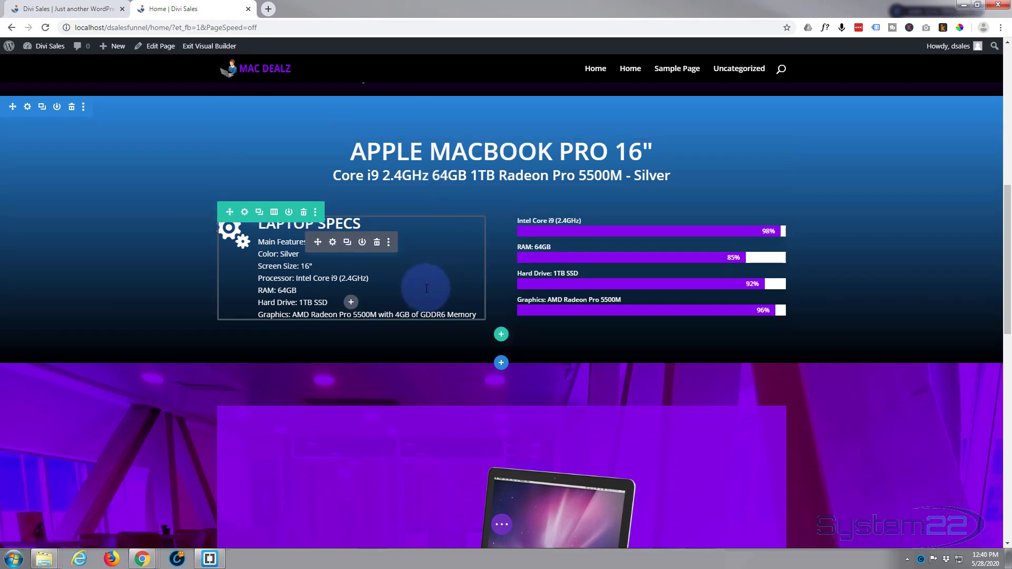
mouse_move(501, 335)
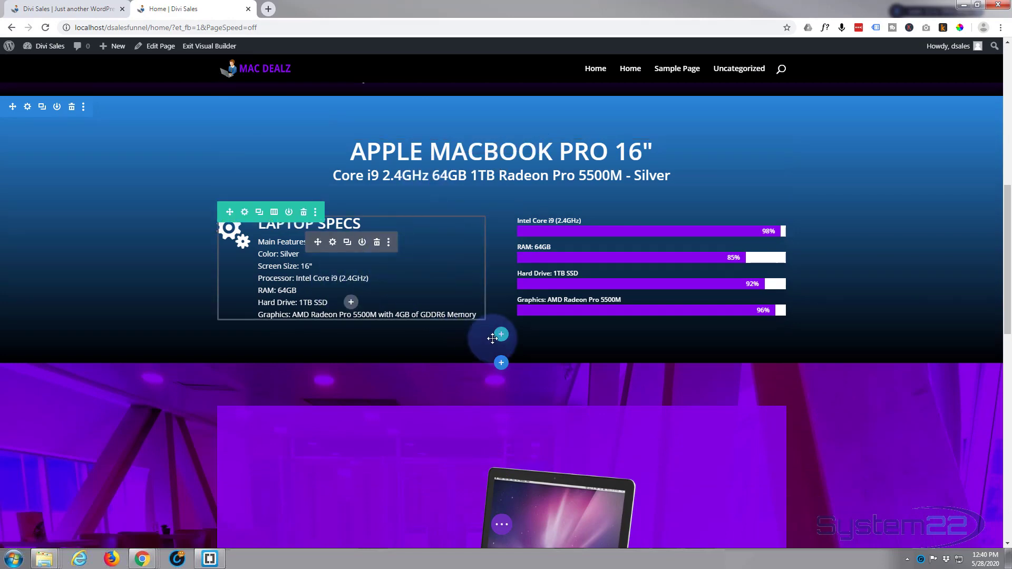
left_click(500, 335)
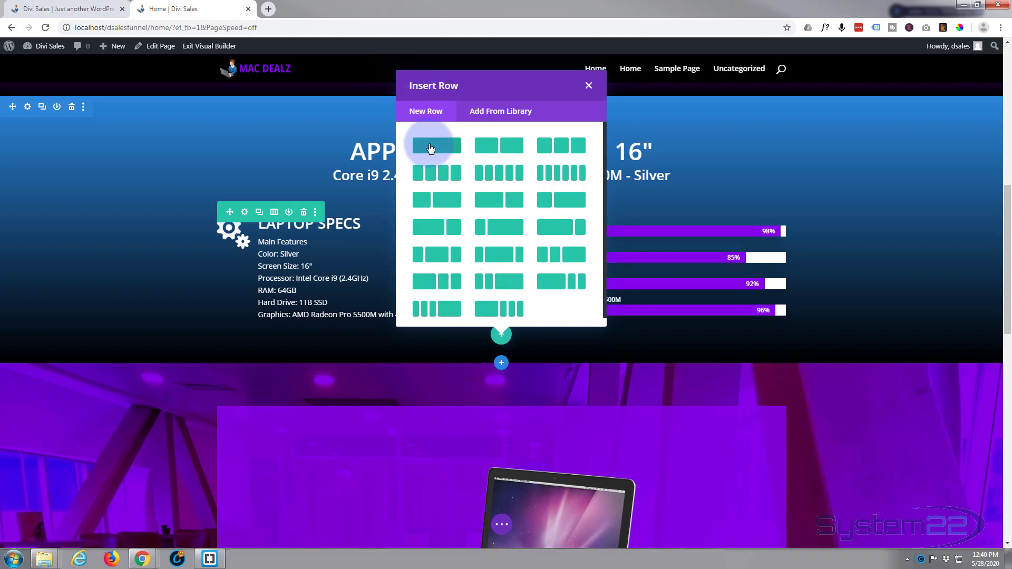
left_click(435, 145)
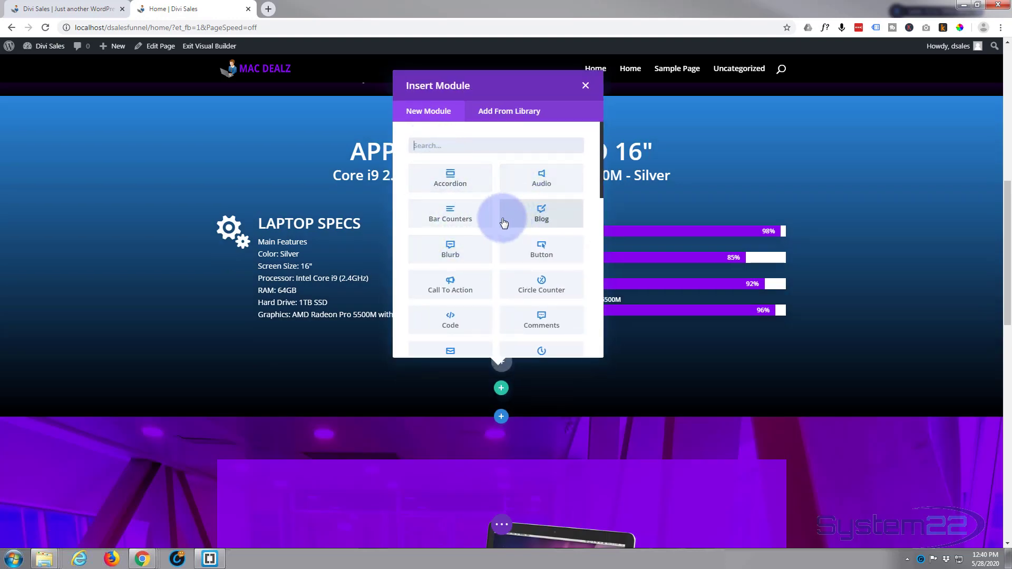
left_click(585, 85)
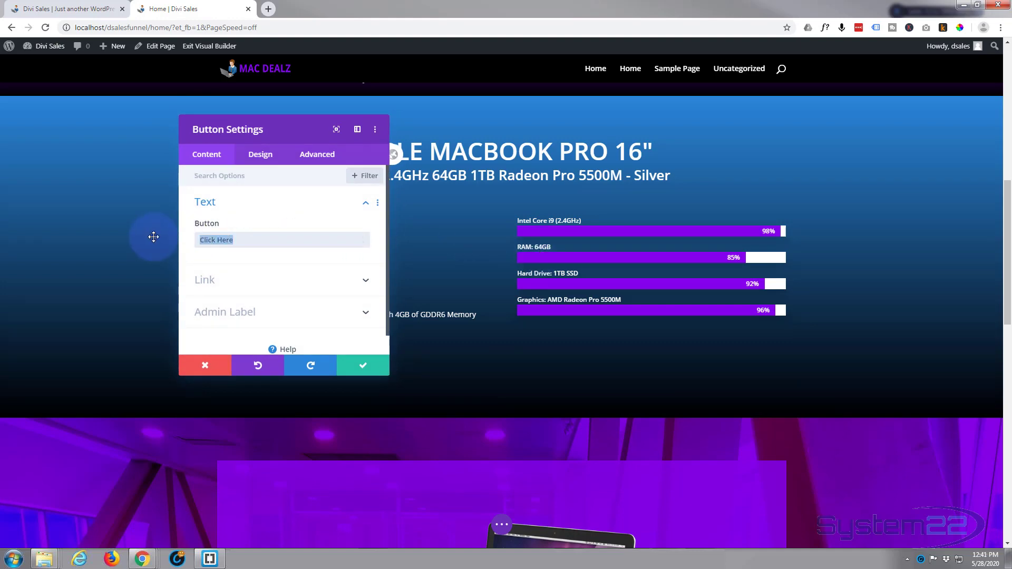
Label the new button 'More Info' and set its Button Link URL to #hero
type("More")
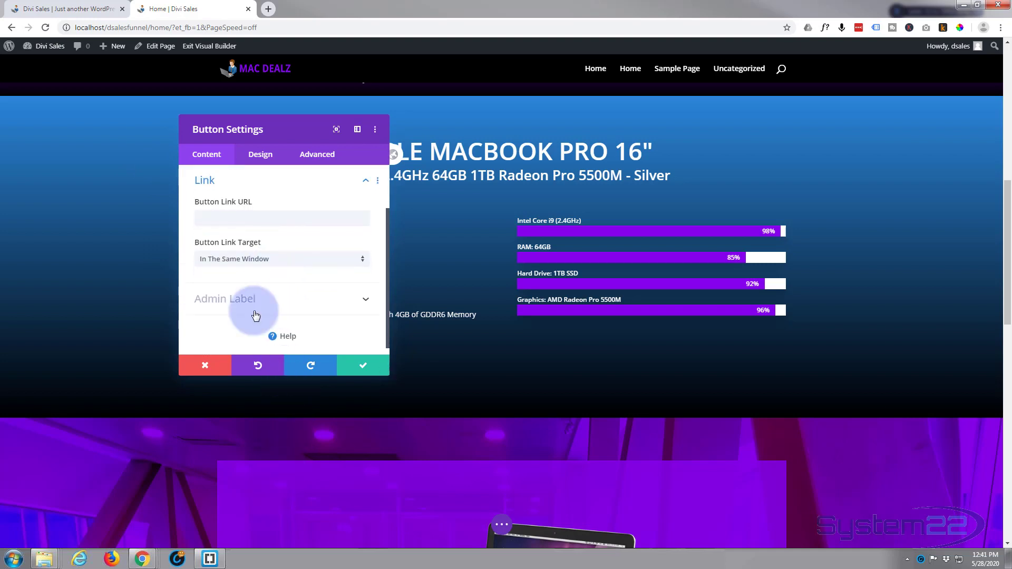
left_click(282, 219)
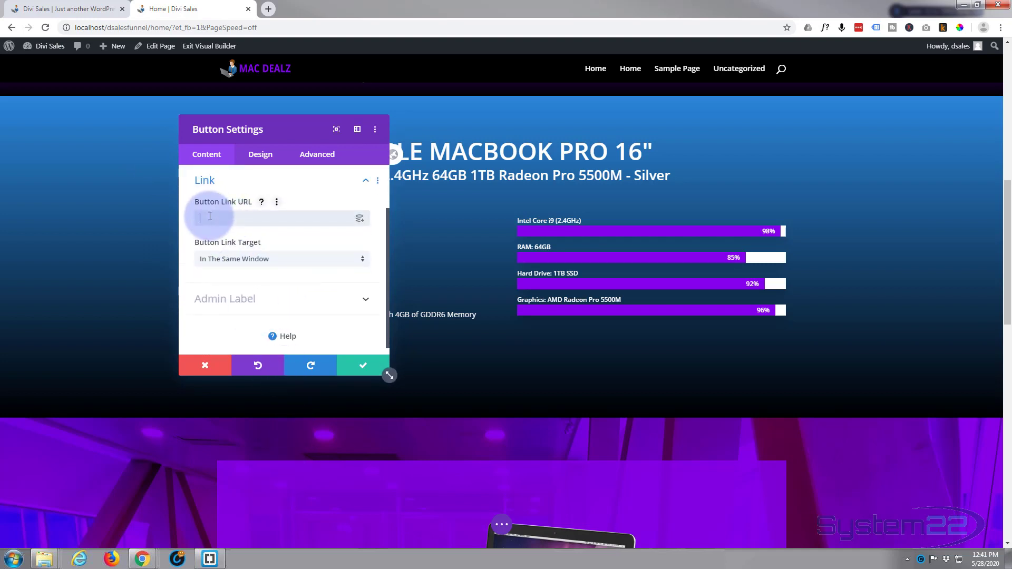
type("#hero")
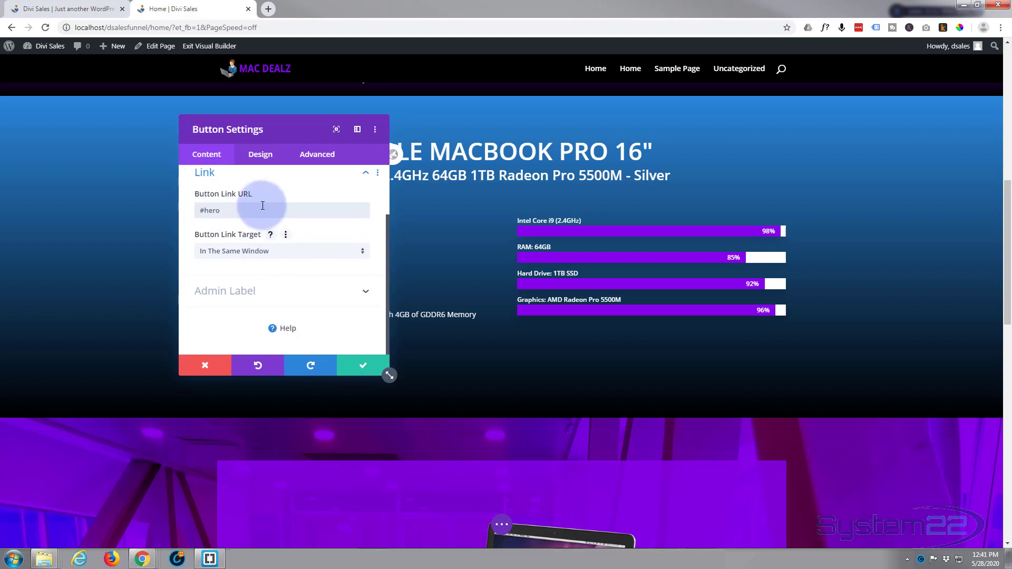
left_click(260, 154)
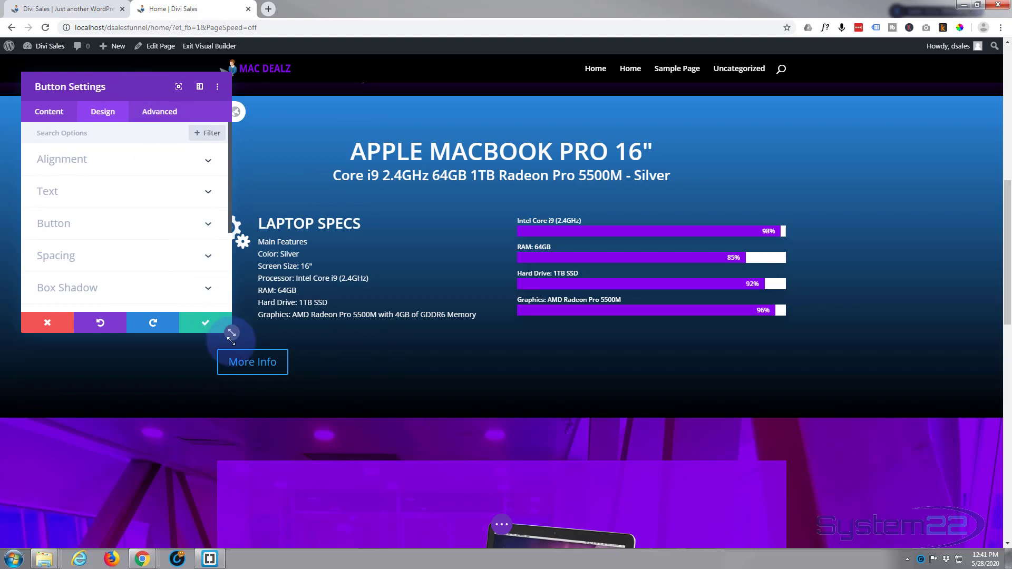
Set the More Info button's alignment to center in its Design options
left_click_drag(70, 86, 700, 122)
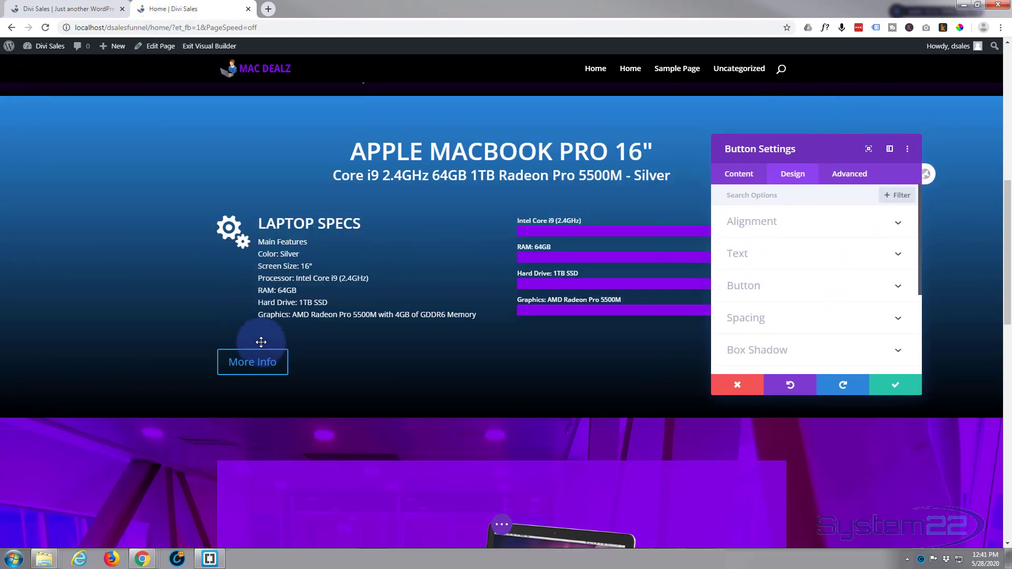
mouse_move(470, 365)
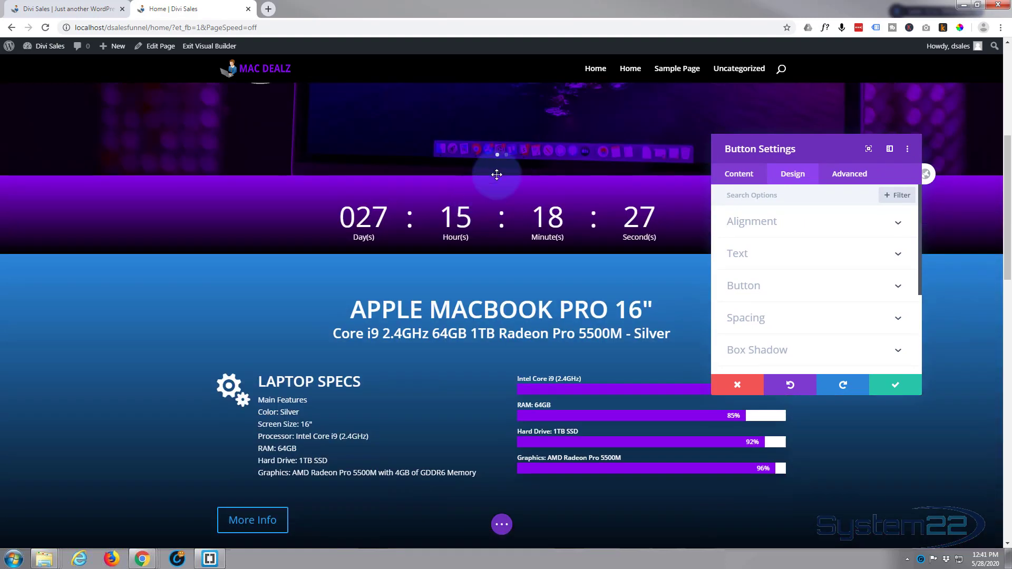
scroll("down", 3)
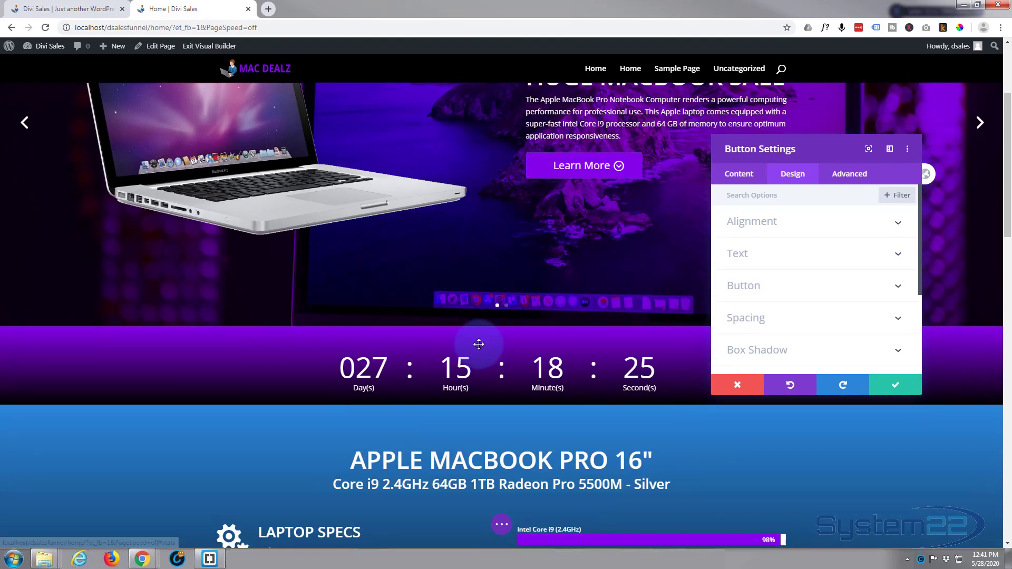
scroll("down", 3)
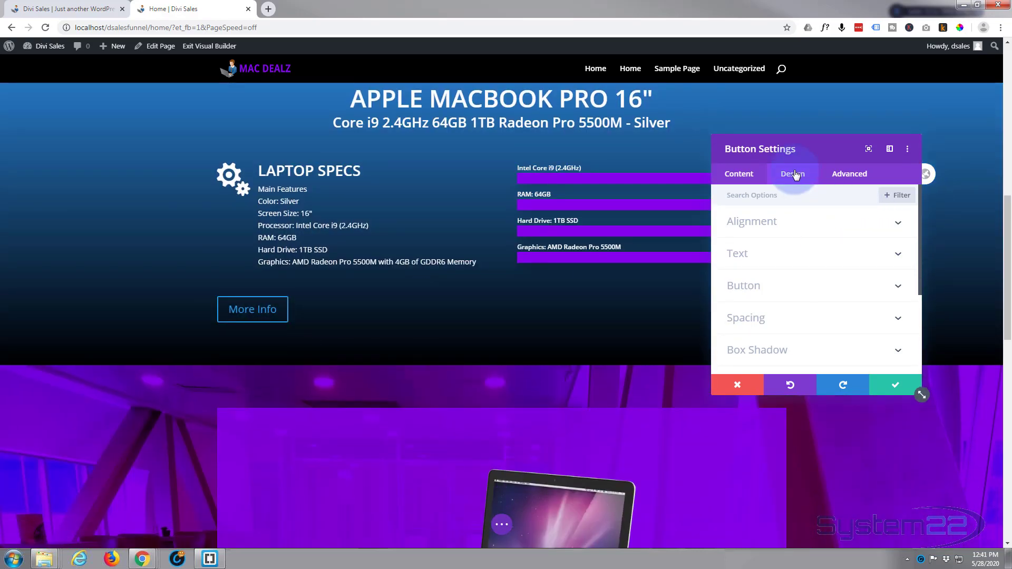
left_click(751, 221)
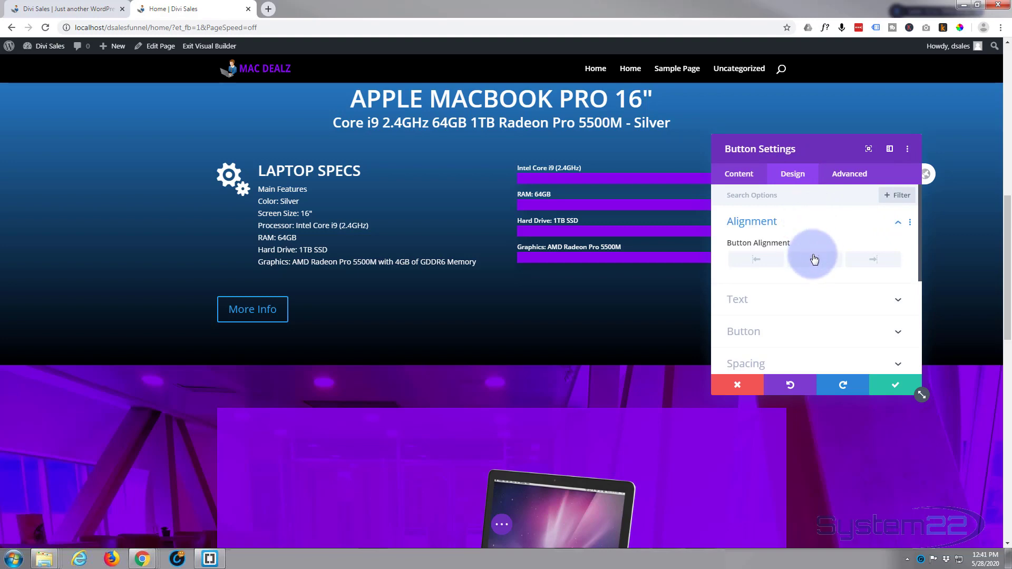
left_click(814, 259)
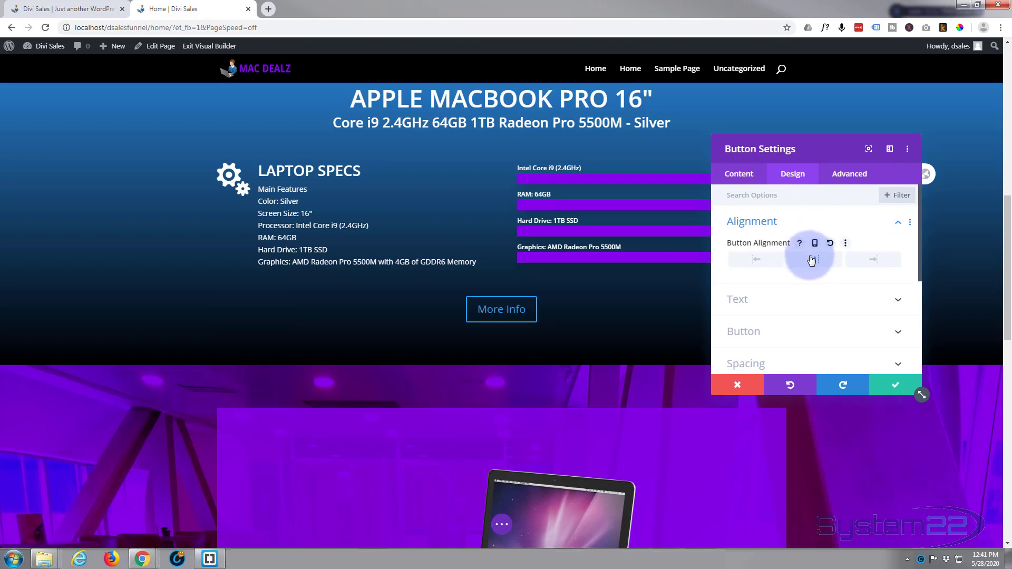
left_click(814, 260)
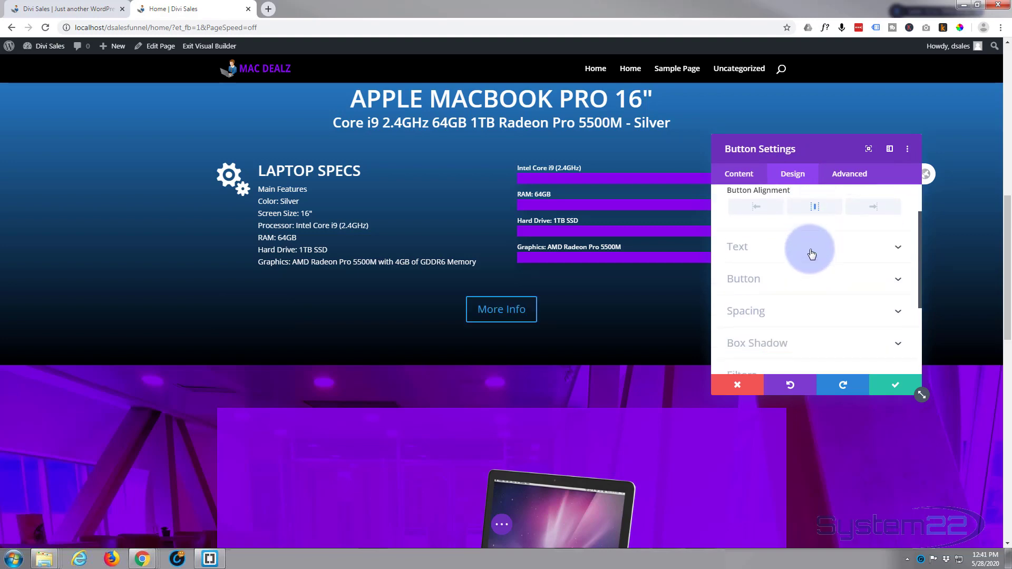
left_click(737, 247)
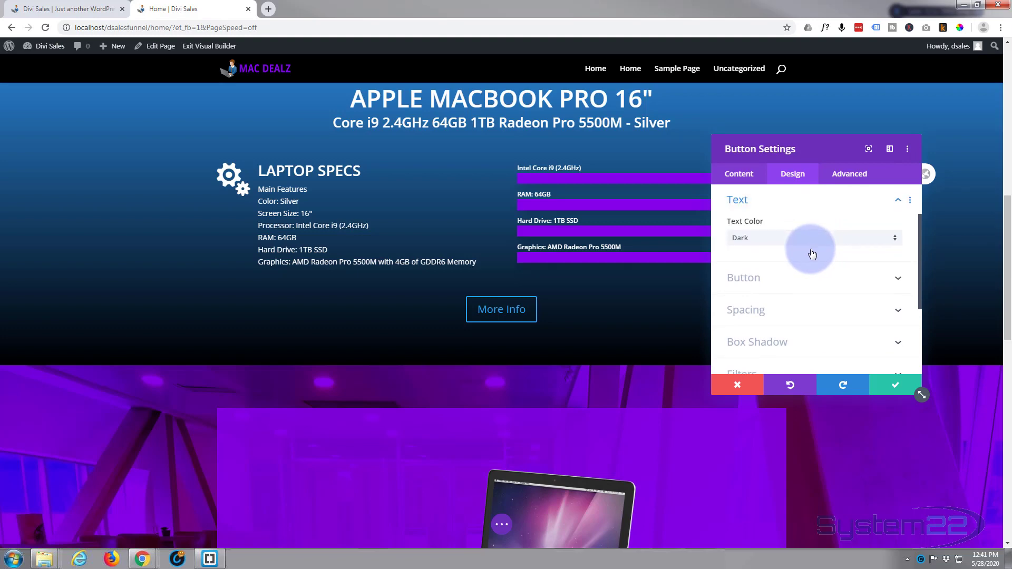
mouse_move(797, 283)
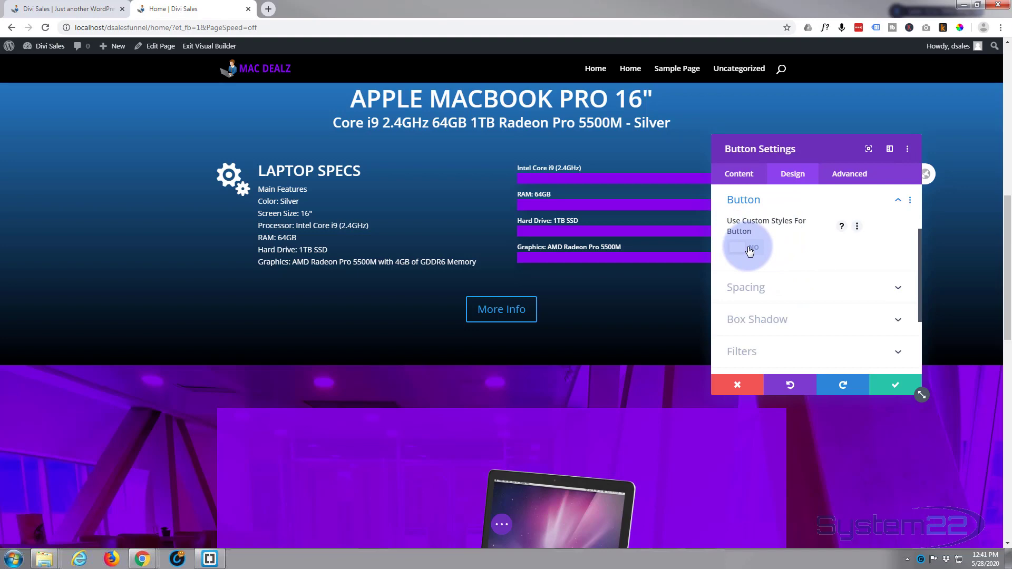
Enable custom button styles and give the More Info button a solid purple background
left_click(745, 247)
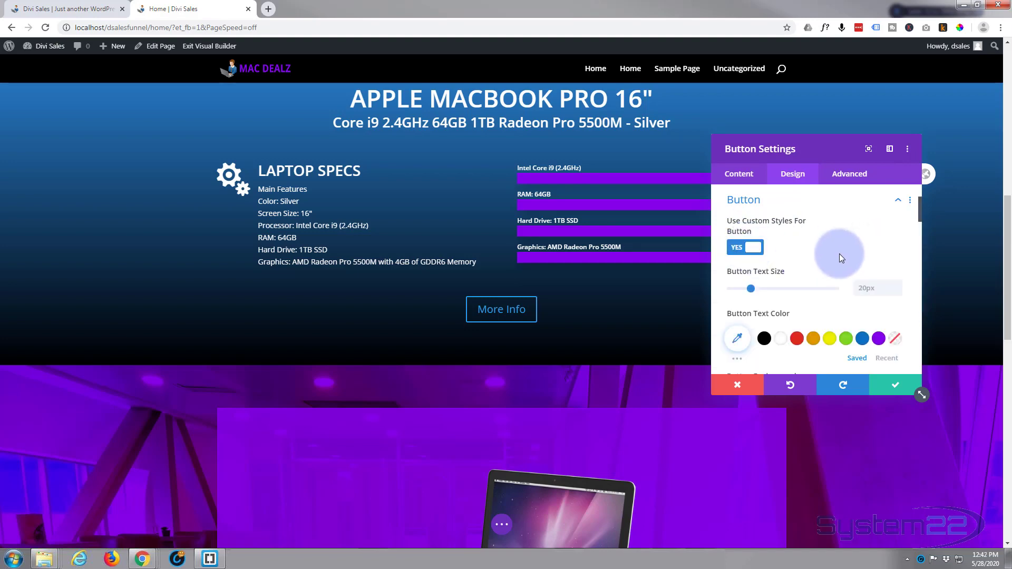
scroll("down", 3)
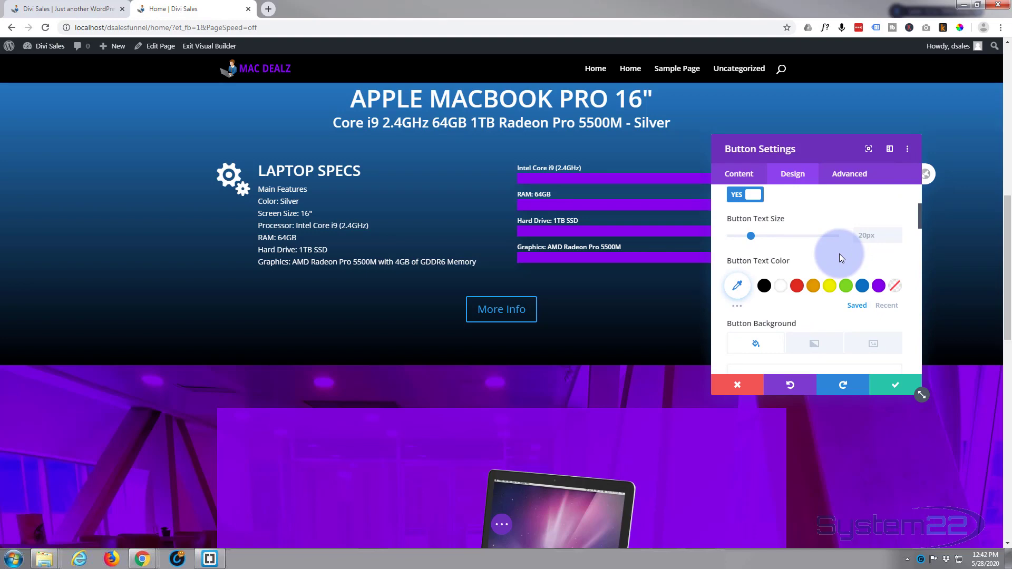
mouse_move(781, 289)
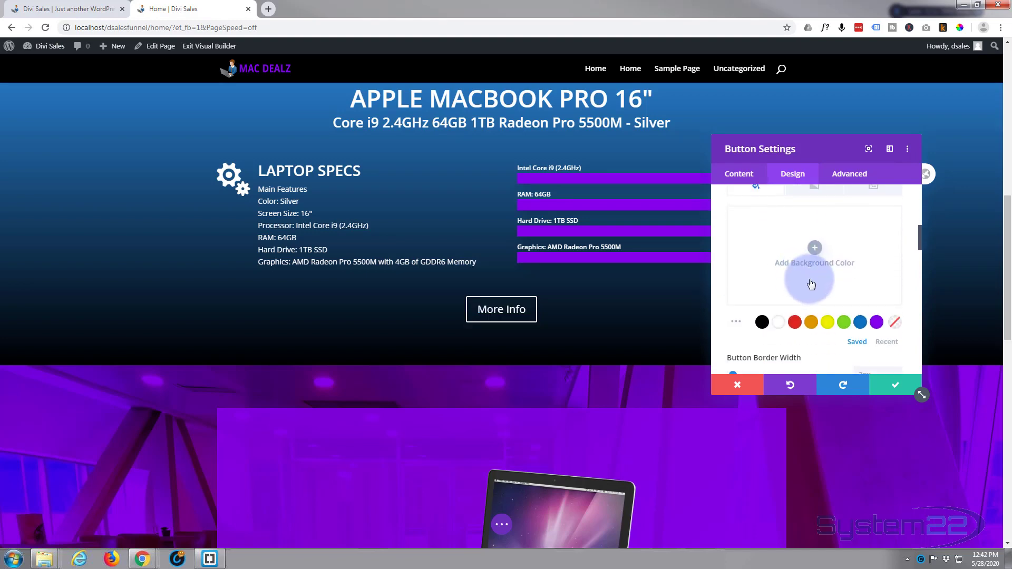
left_click(876, 323)
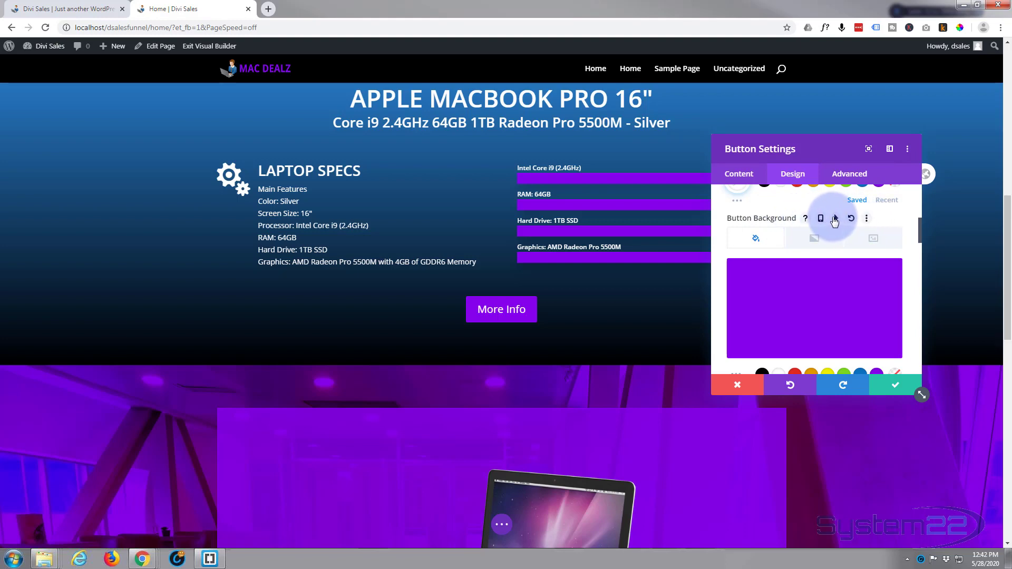
Make the More Info button's background and border turn blue on hover
left_click(821, 218)
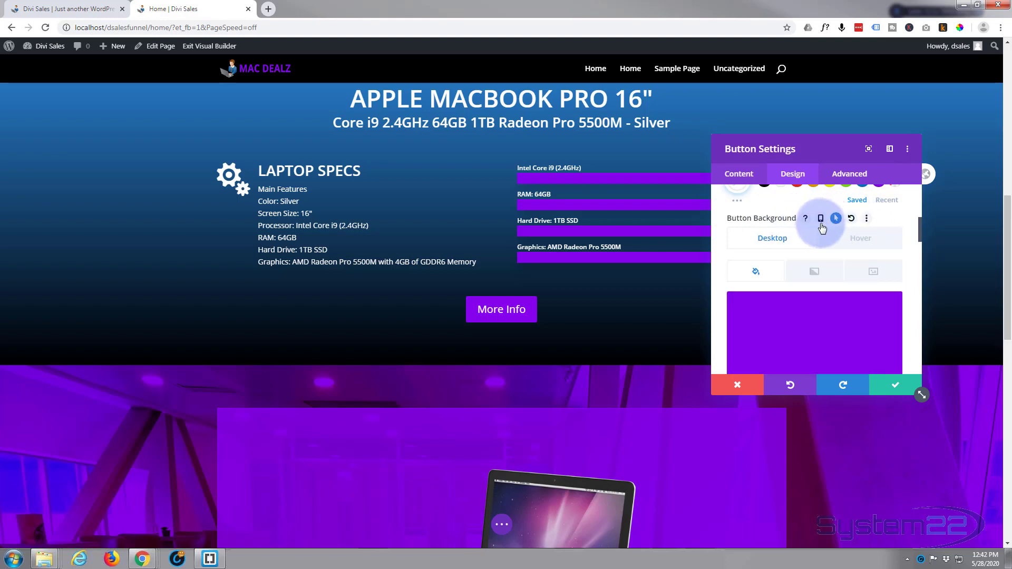
left_click(861, 237)
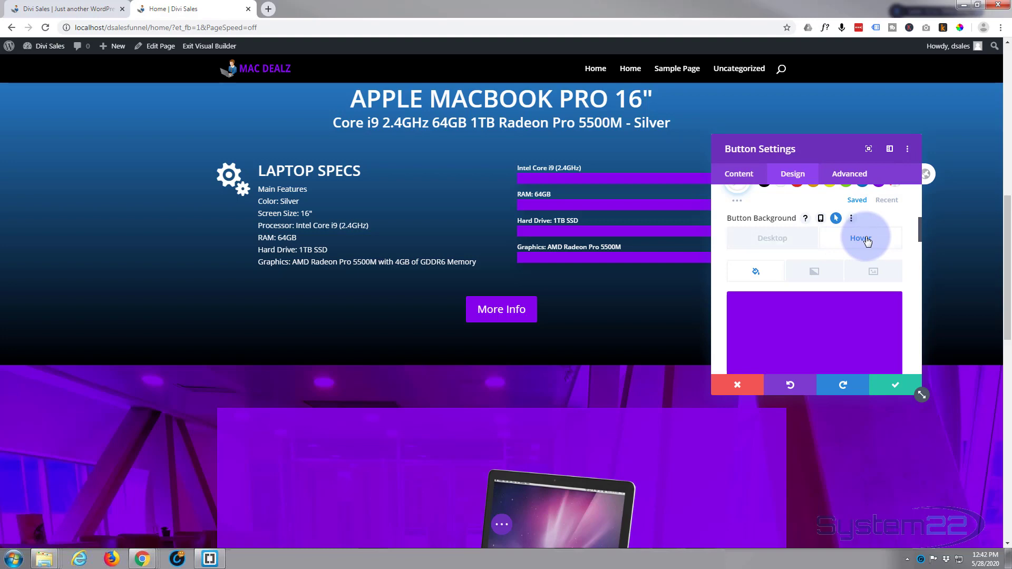
scroll("down", 3)
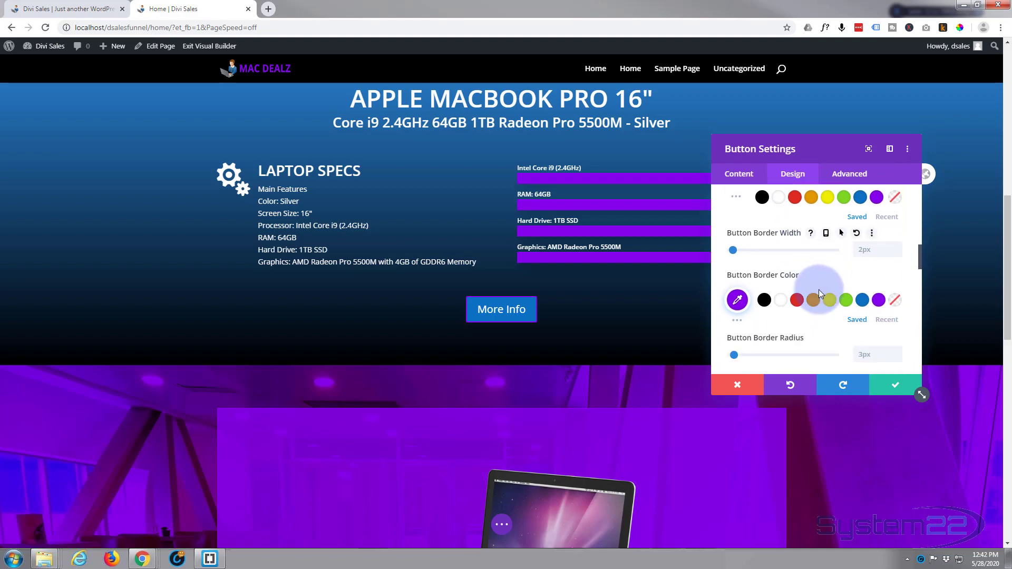
scroll("down", 3)
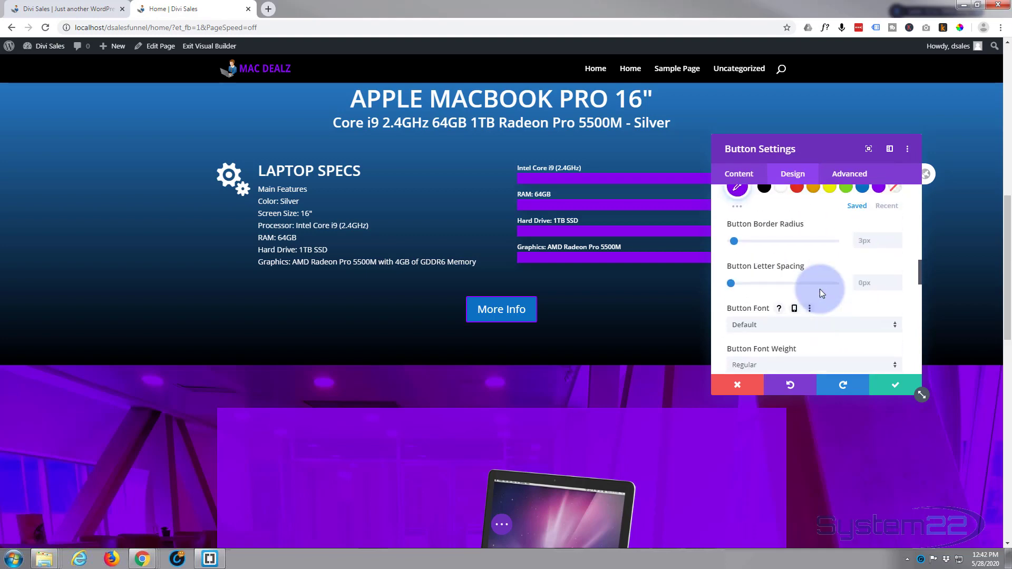
scroll("down", 3)
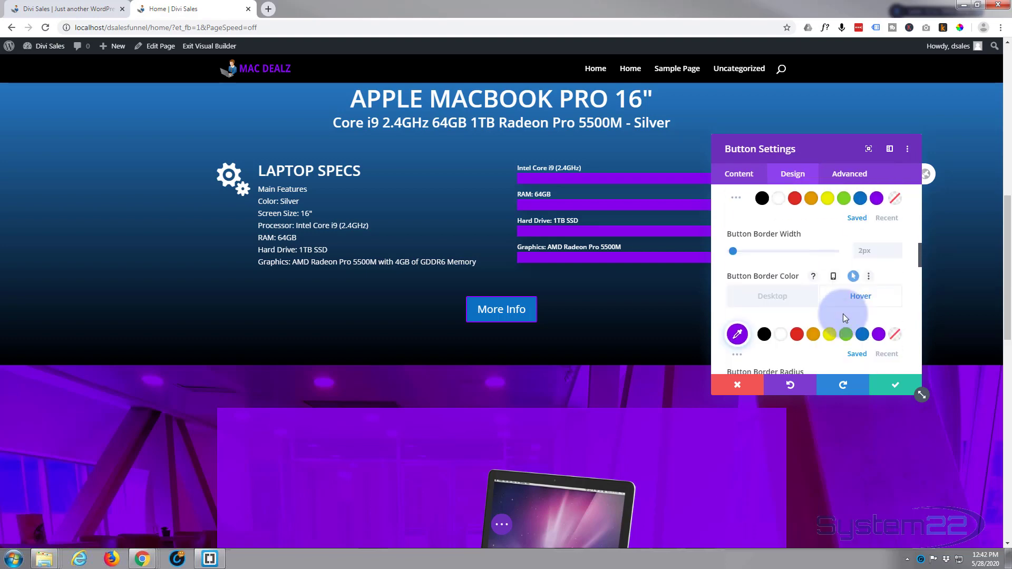
left_click(861, 281)
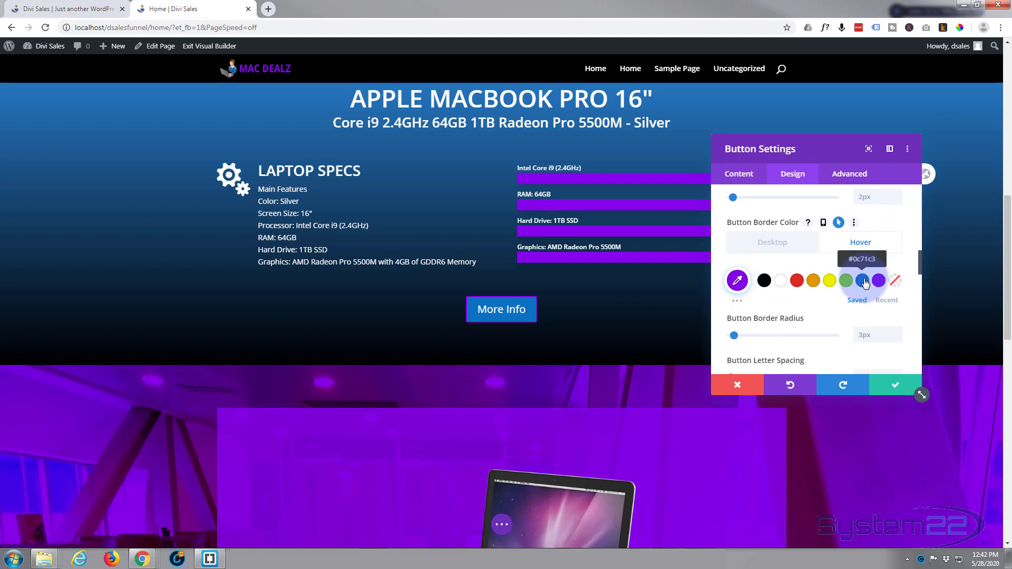
left_click(737, 279)
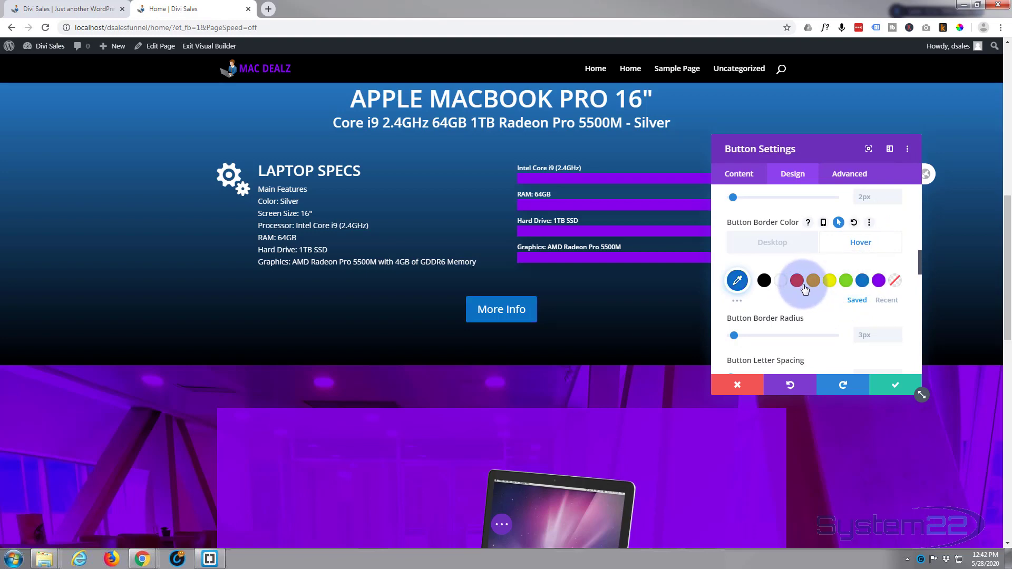
Show a circled down-arrow icon after the button text, visible without hovering
scroll("down", 3)
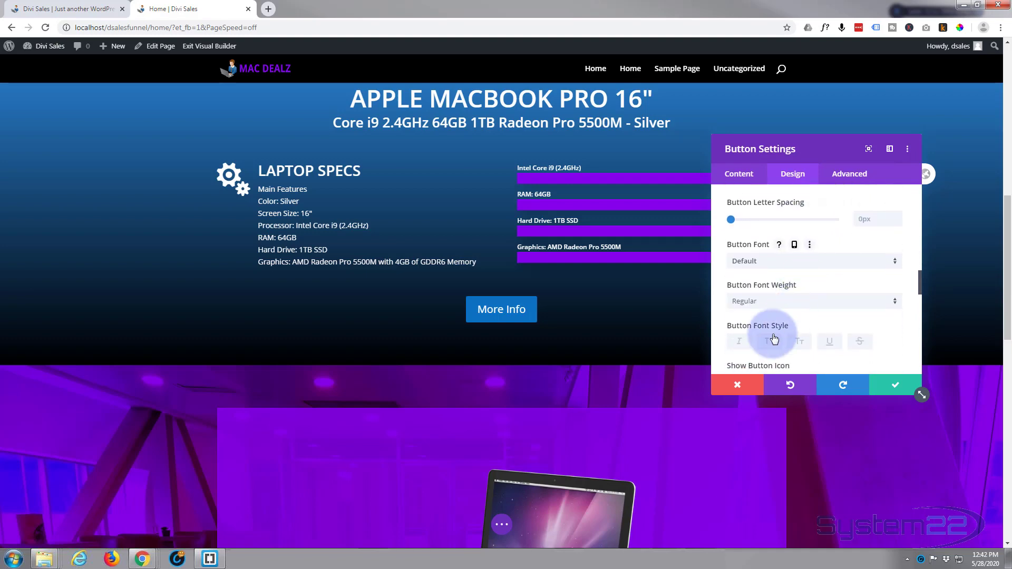
left_click(769, 341)
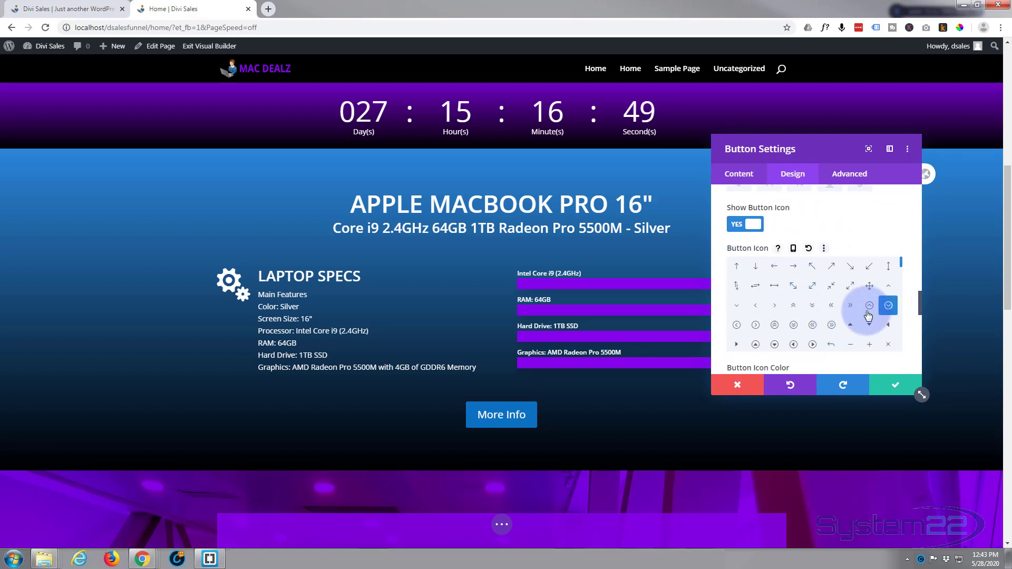
left_click(888, 304)
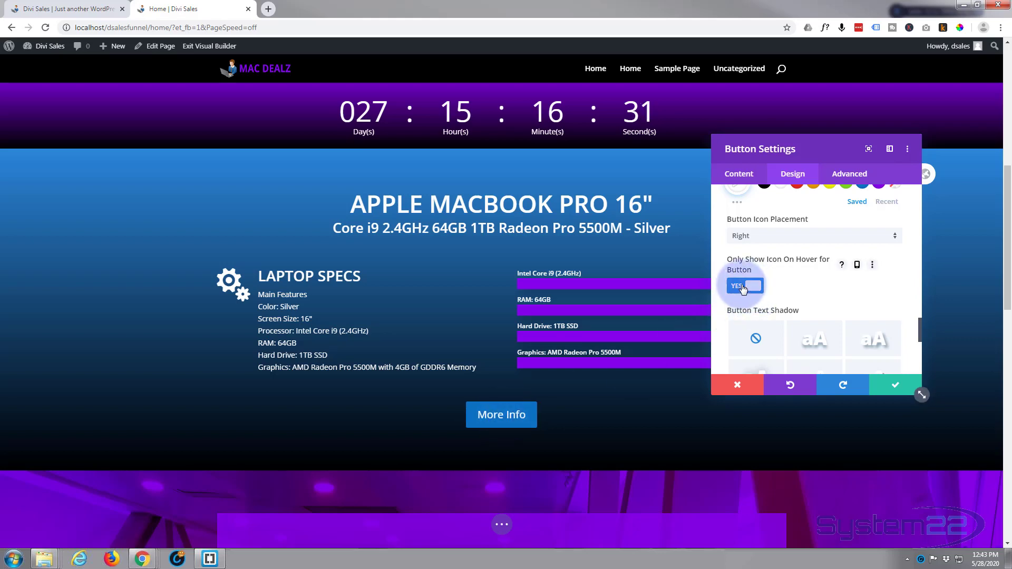
left_click(743, 285)
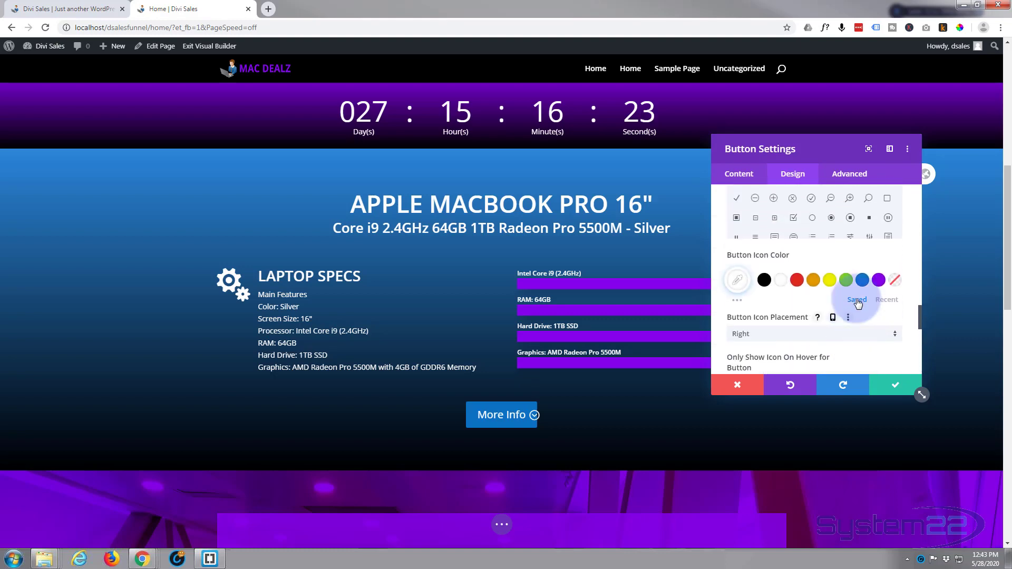
scroll("down", 3)
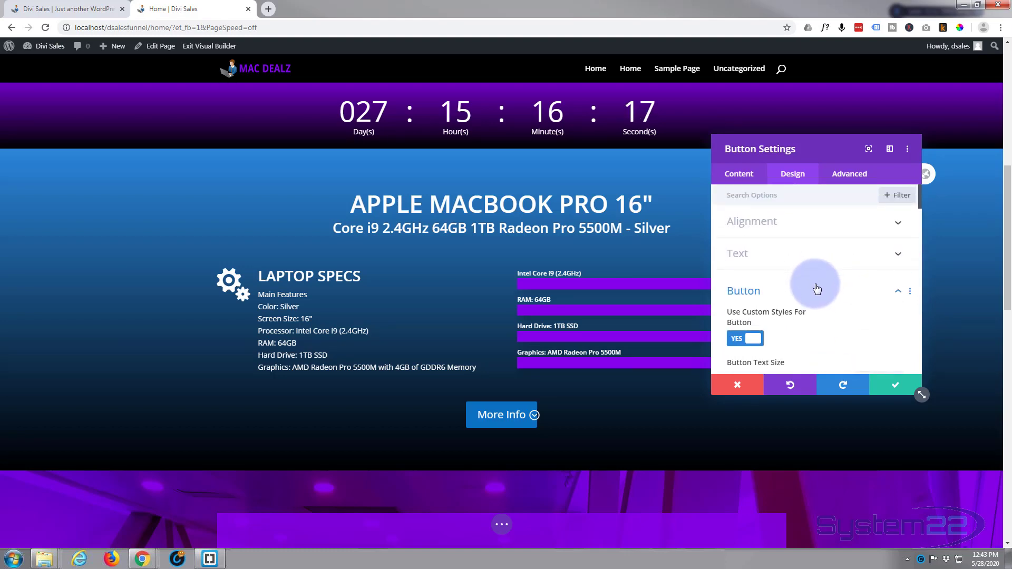
Add 50px left and right padding to widen the More Info button
left_click(743, 286)
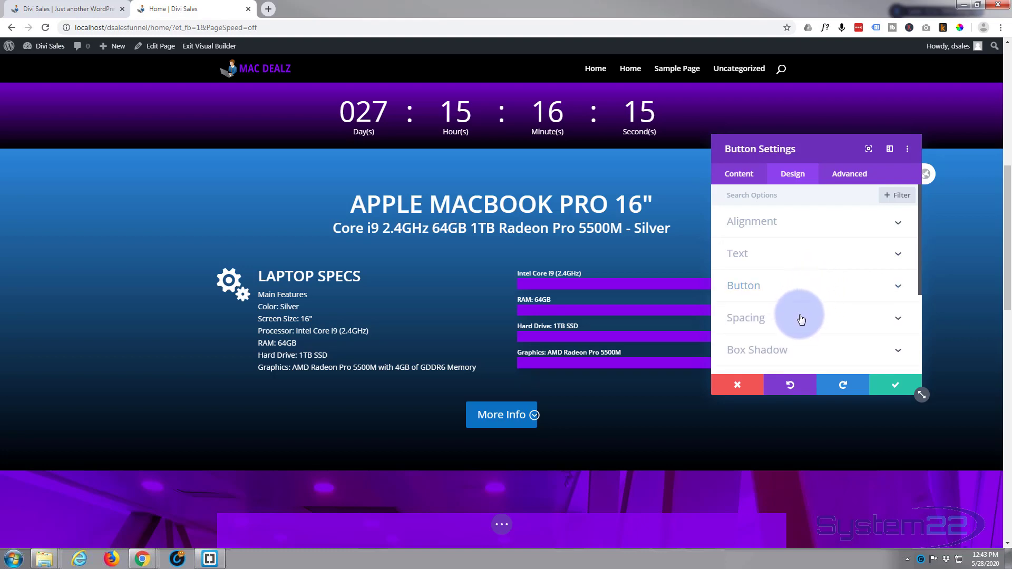
left_click(746, 317)
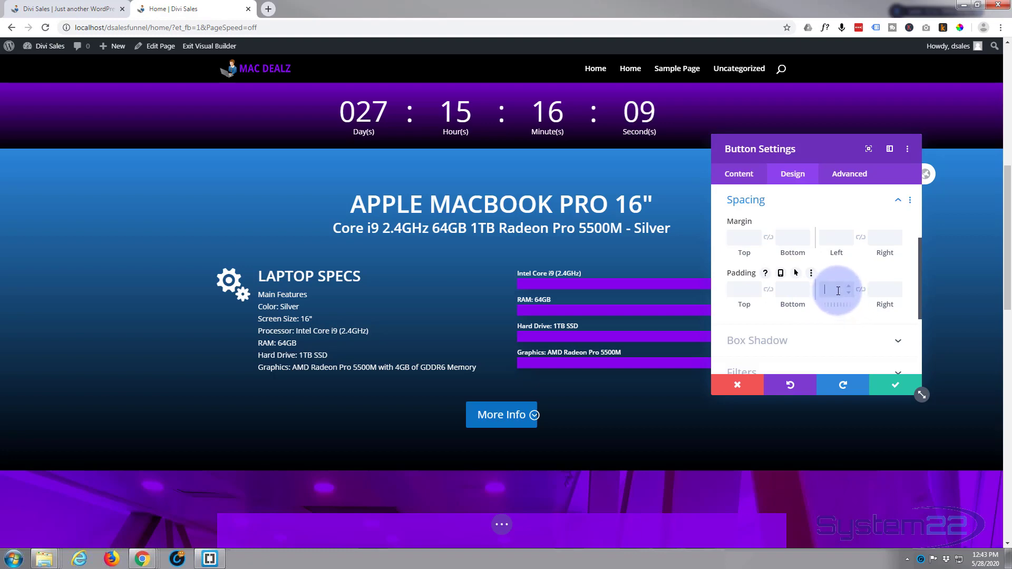
type("50px")
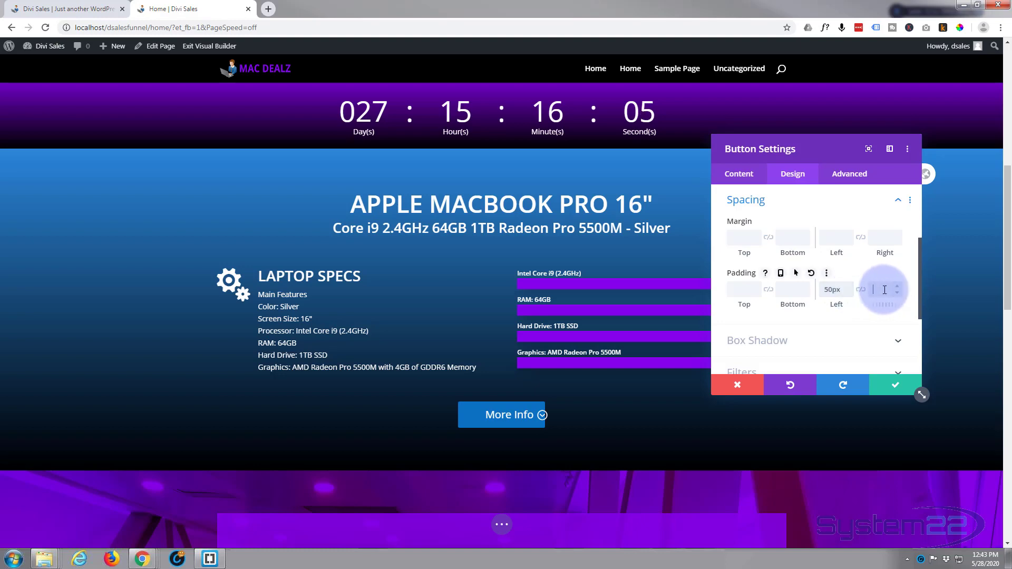
type("50px")
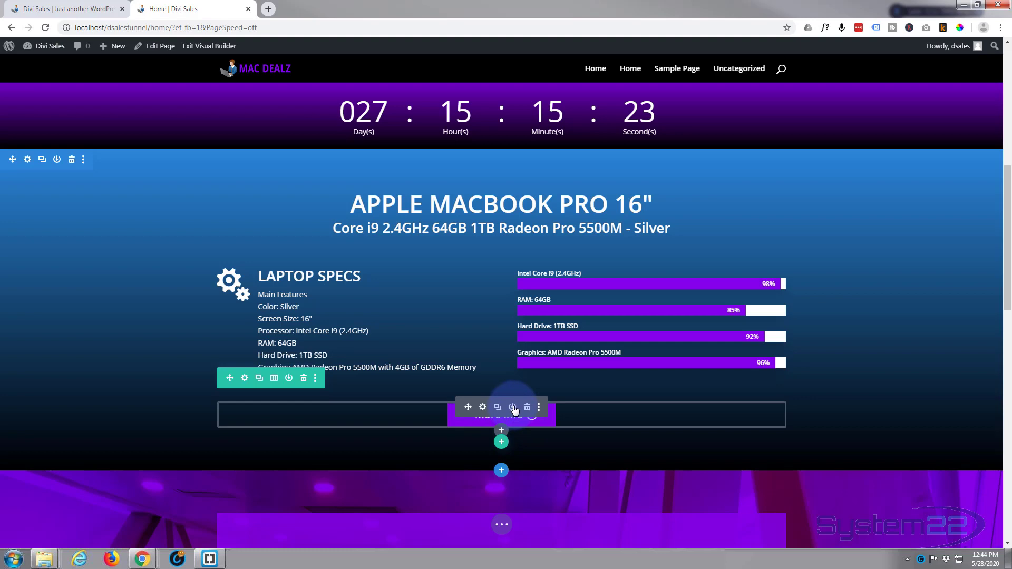
Save the More Info button to the Divi Library with layout name 'button'
left_click(497, 407)
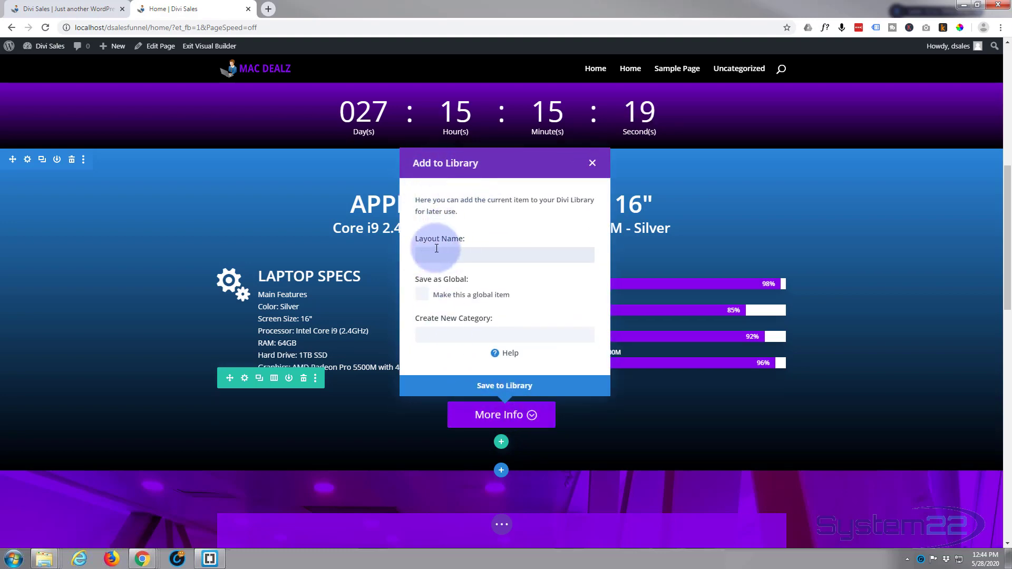
type("button")
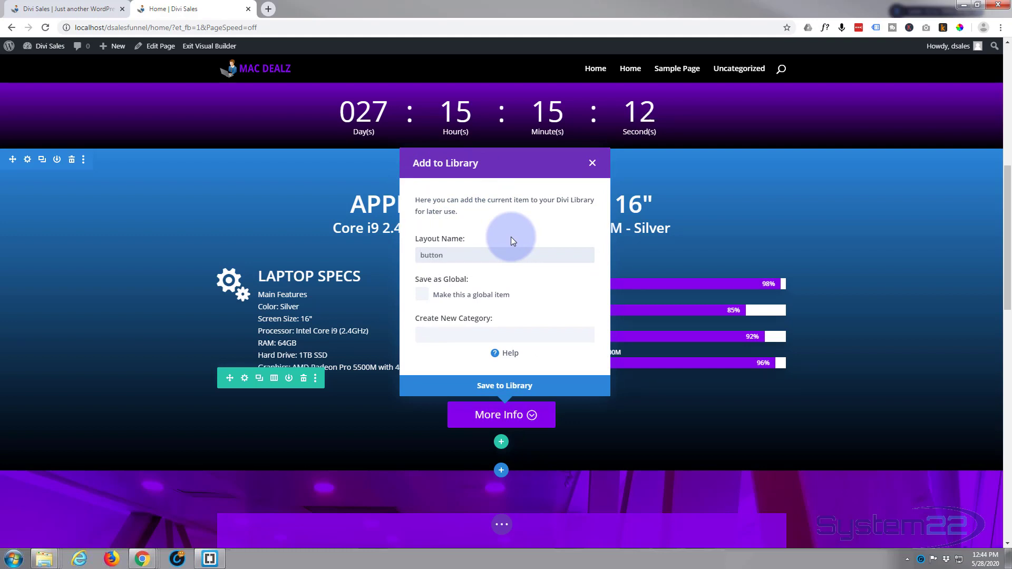
mouse_move(478, 422)
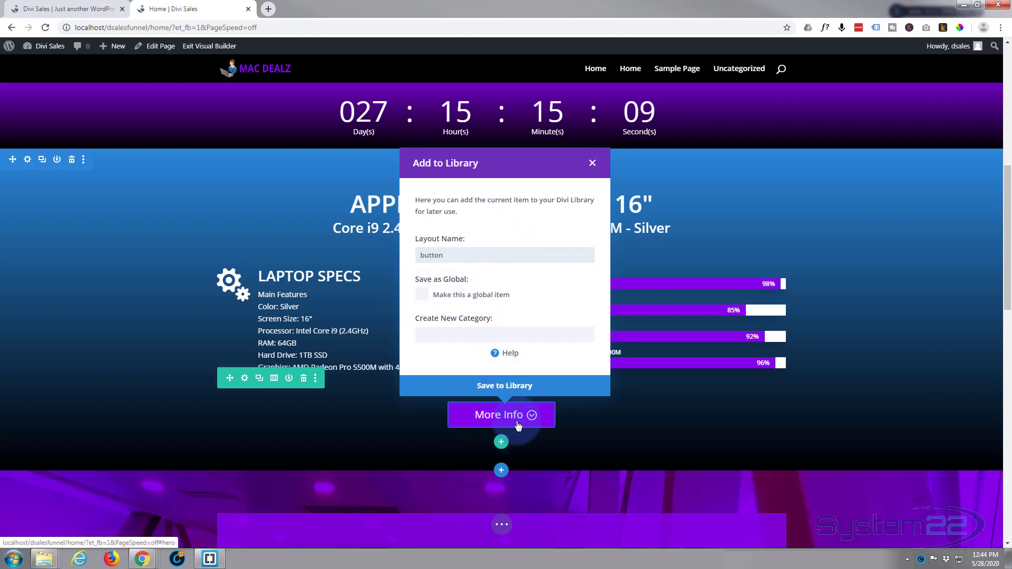
left_click(504, 255)
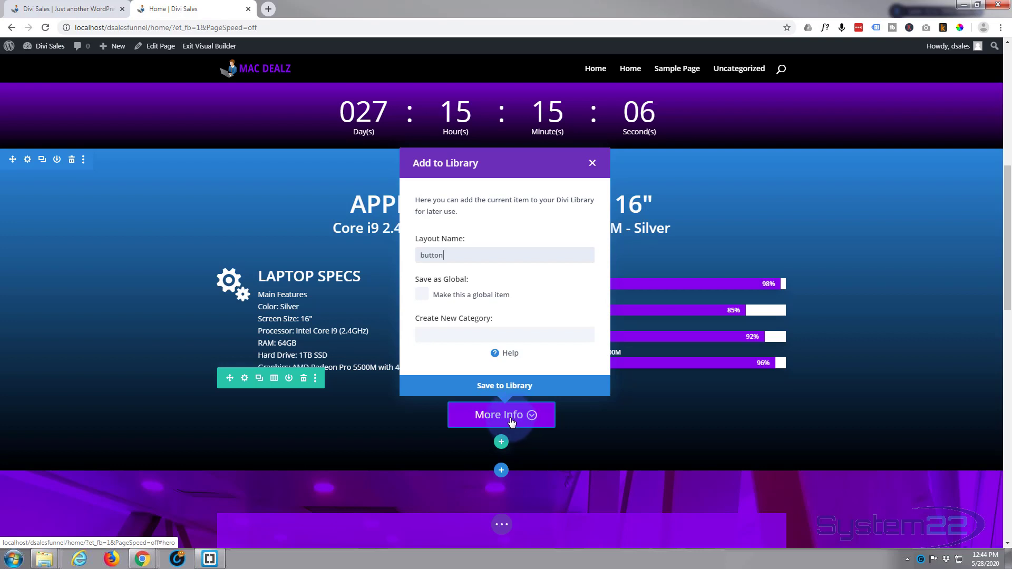
mouse_move(439, 303)
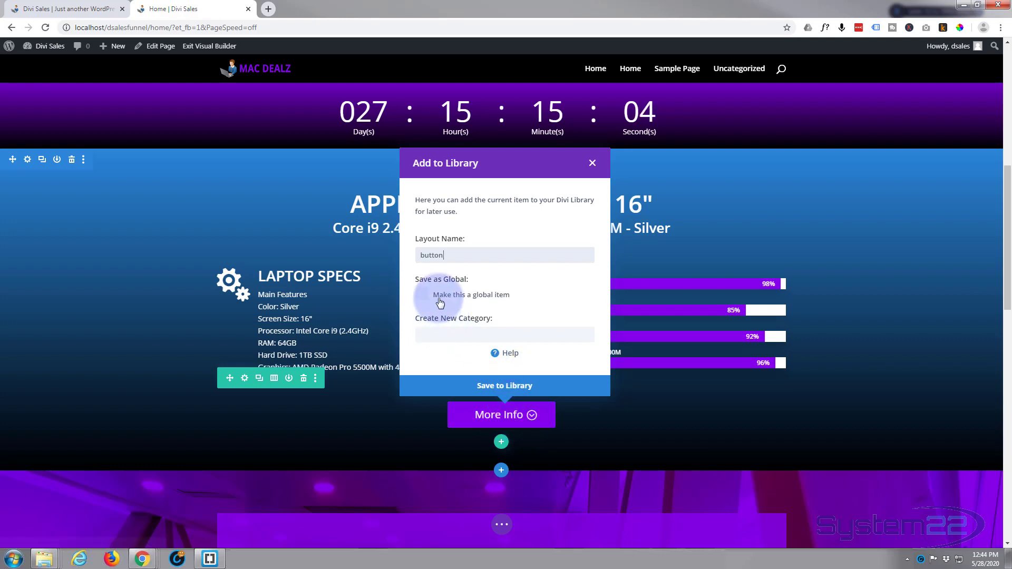
mouse_move(517, 303)
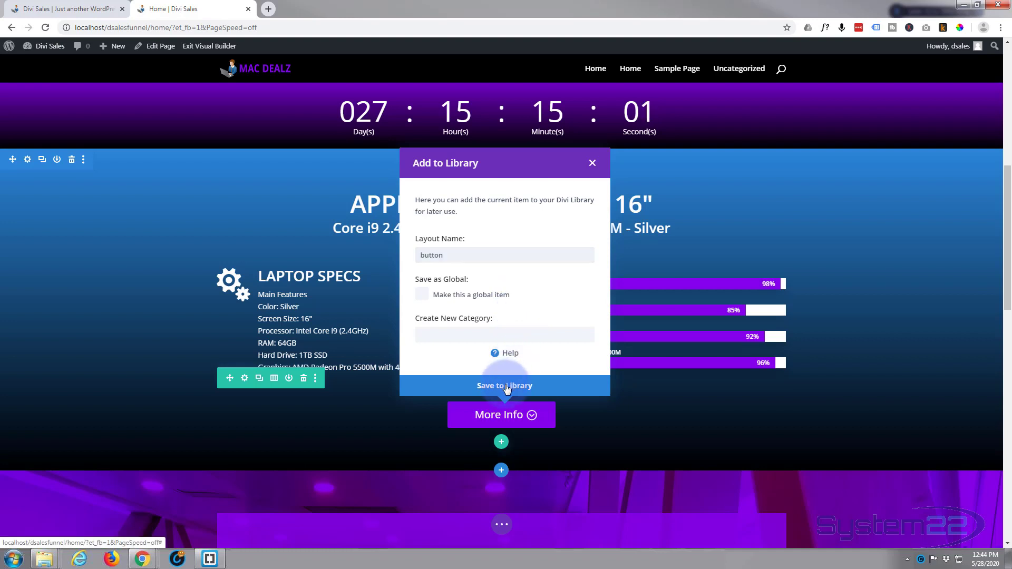
left_click(504, 386)
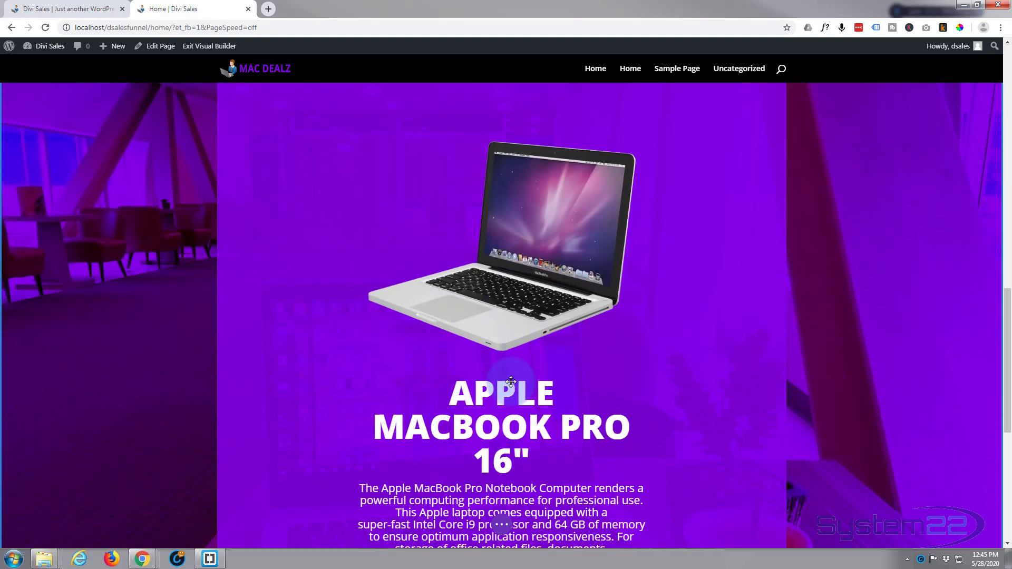
Insert the saved 'button' from the library below the MacBook description and bring up its settings
scroll("down", 3)
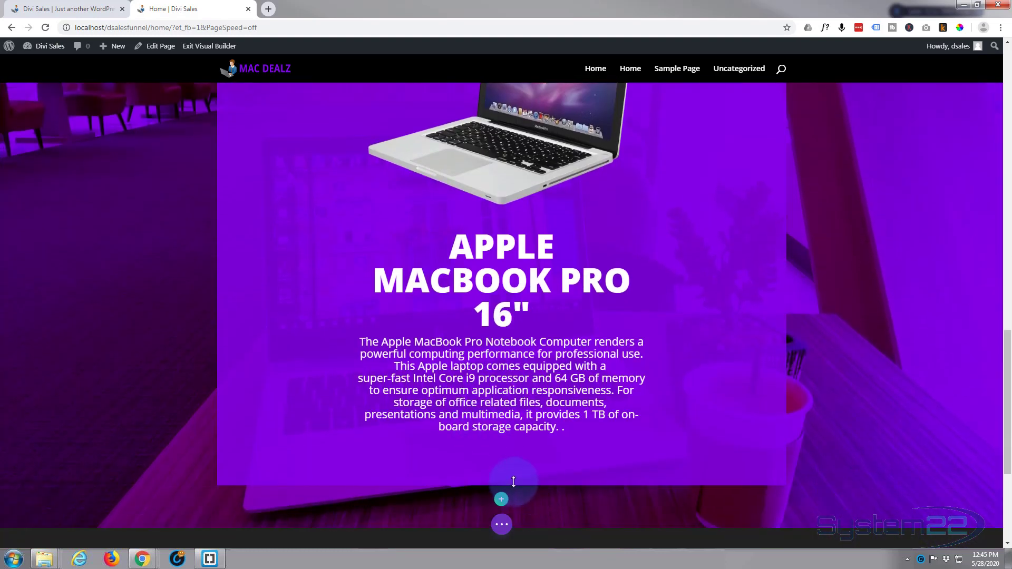
left_click(501, 498)
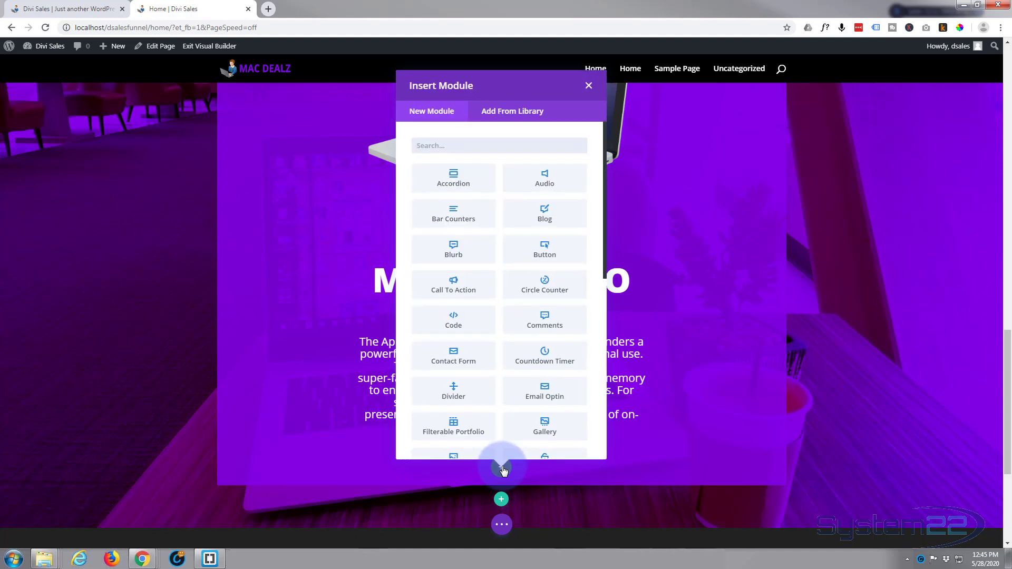
mouse_move(507, 177)
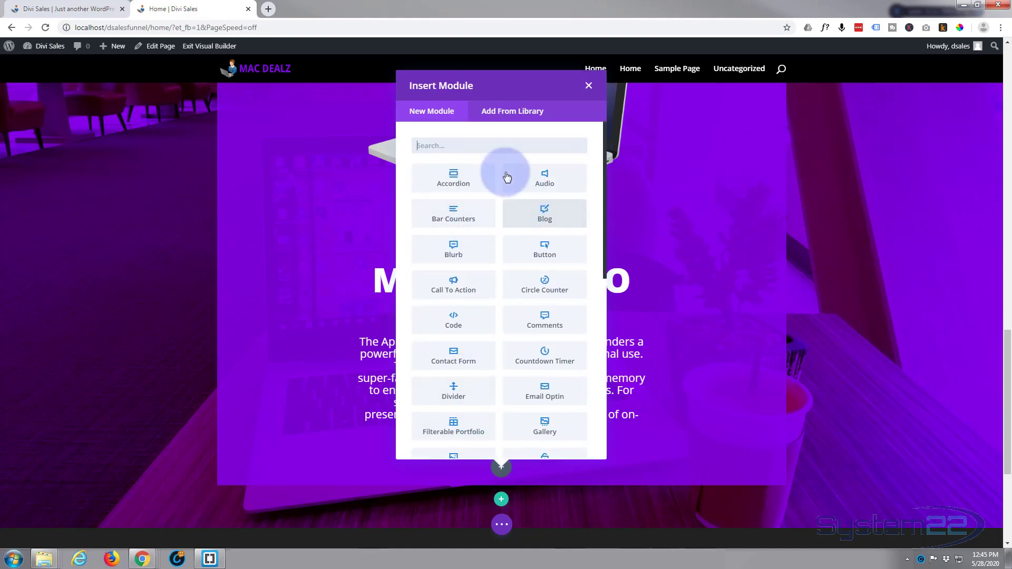
left_click(513, 111)
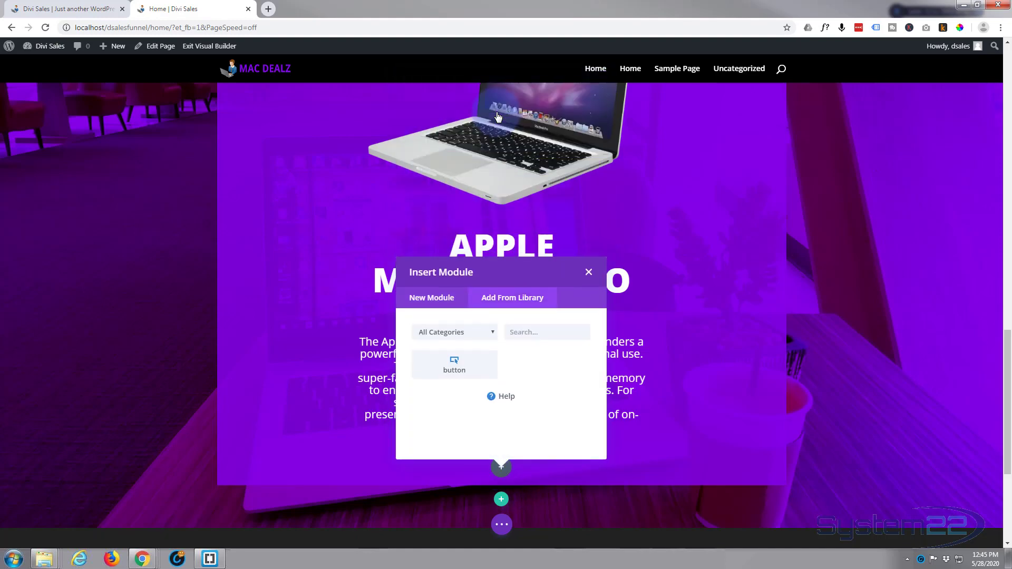
left_click(589, 272)
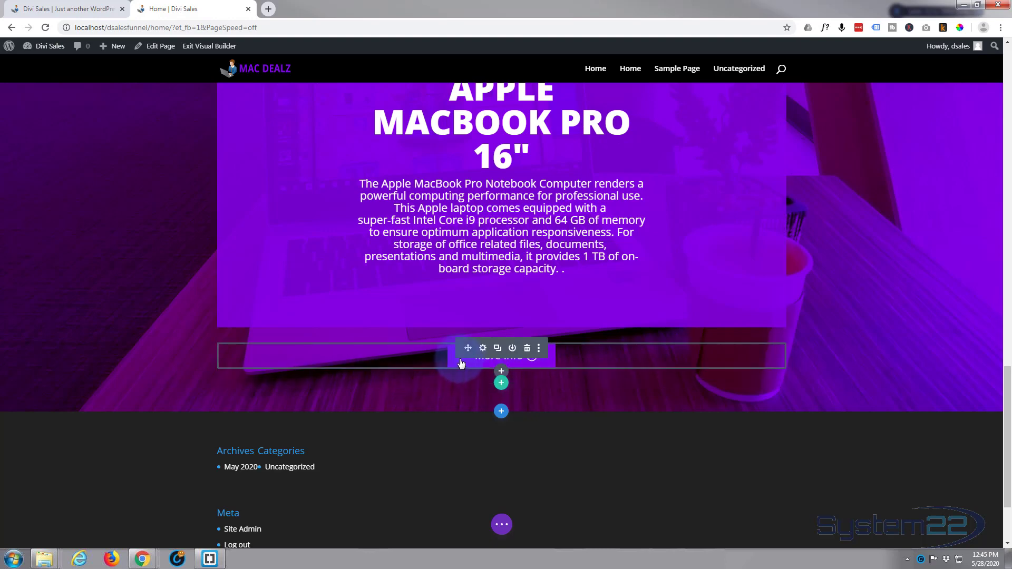
left_click(481, 347)
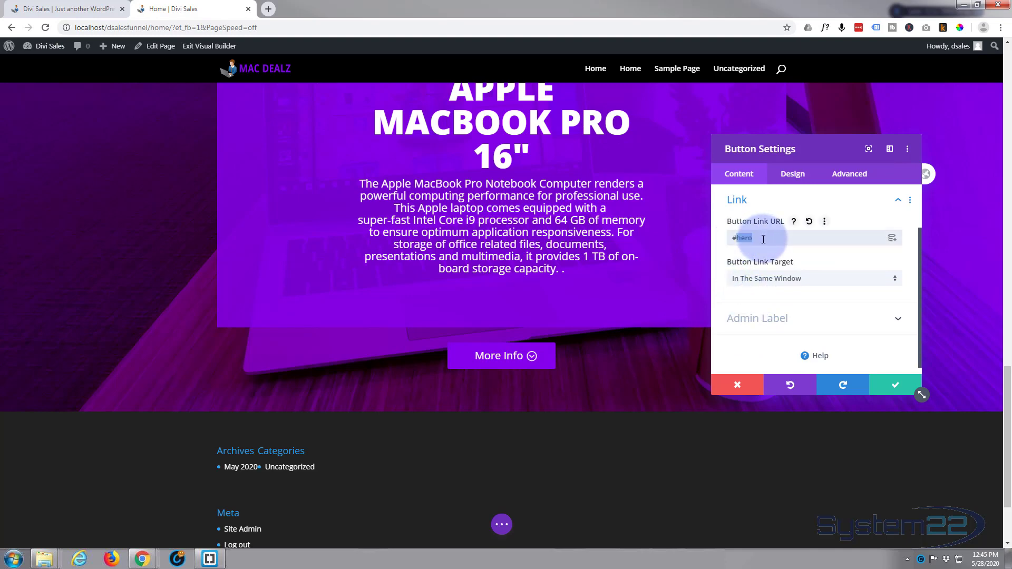
Set the button link to '#', relabel it 'Full story' and confirm
type("#")
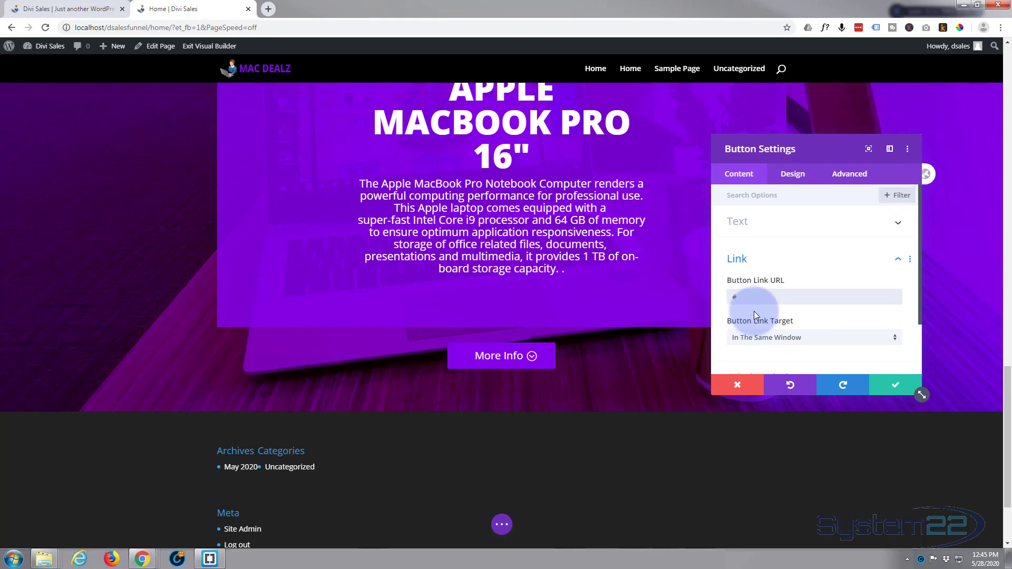
left_click(737, 221)
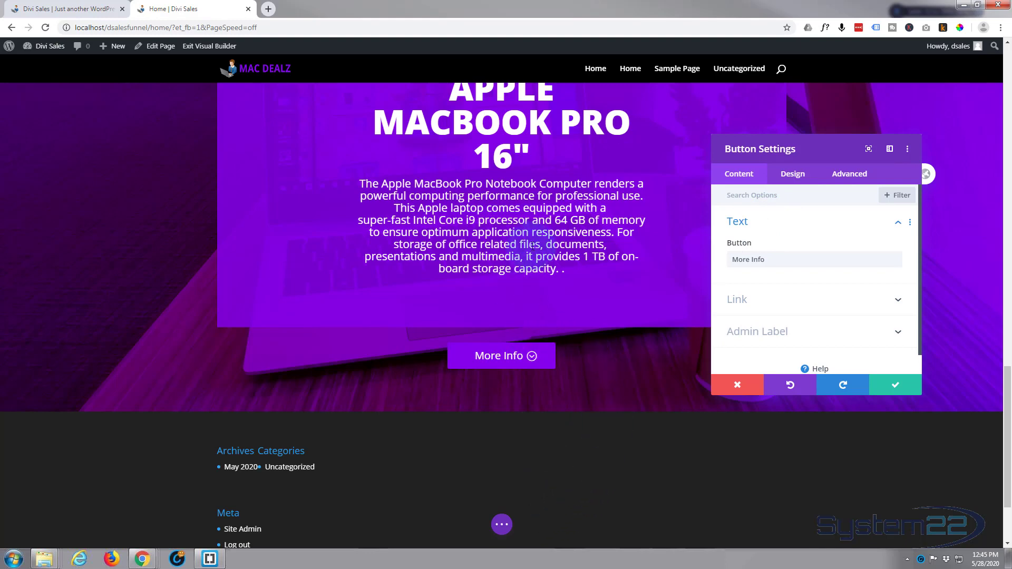
left_click(562, 452)
type("Full story")
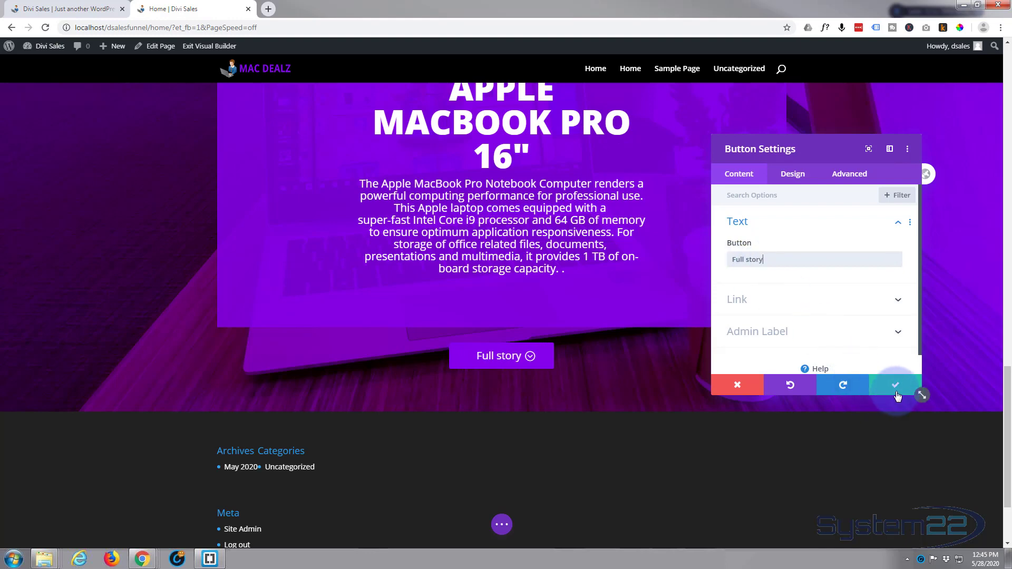
left_click(895, 385)
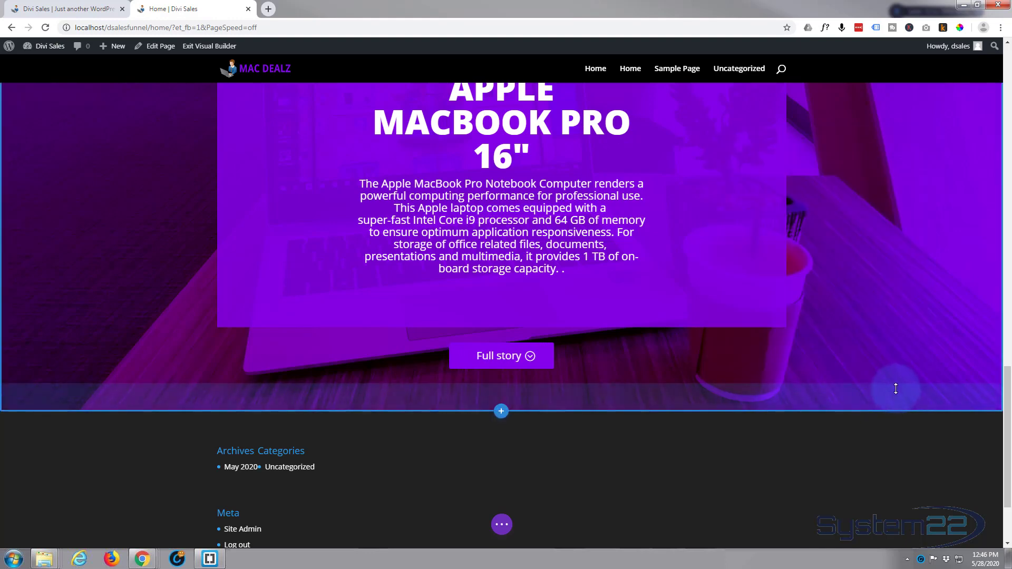
Save the page and exit the Visual Builder to the live home page
left_click(502, 525)
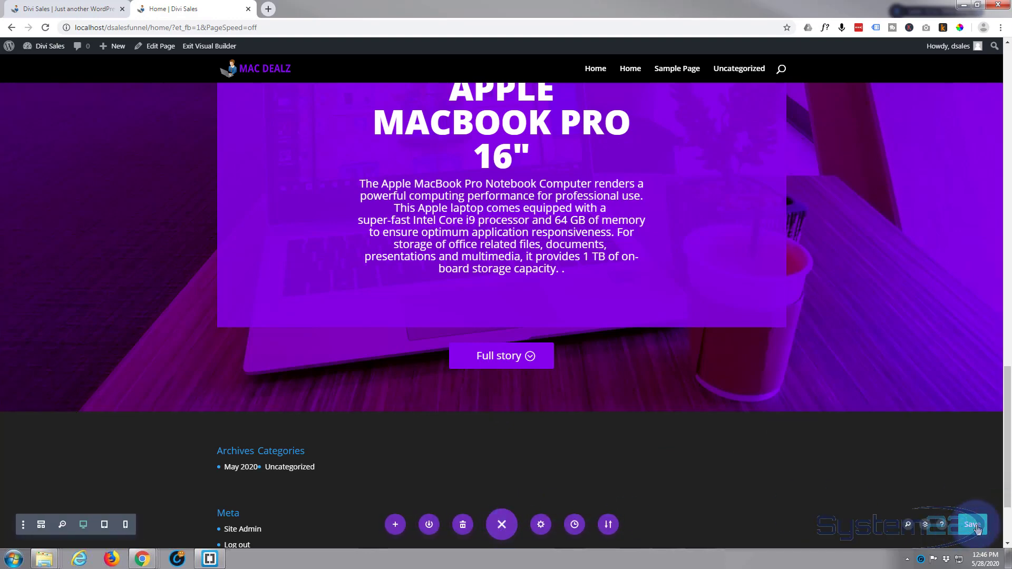
mouse_move(934, 420)
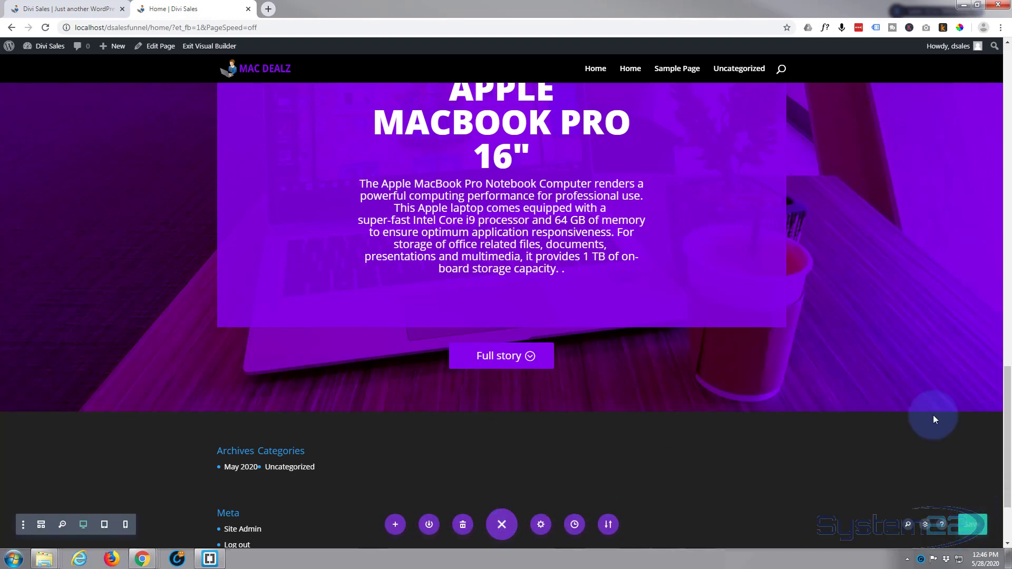
left_click(209, 45)
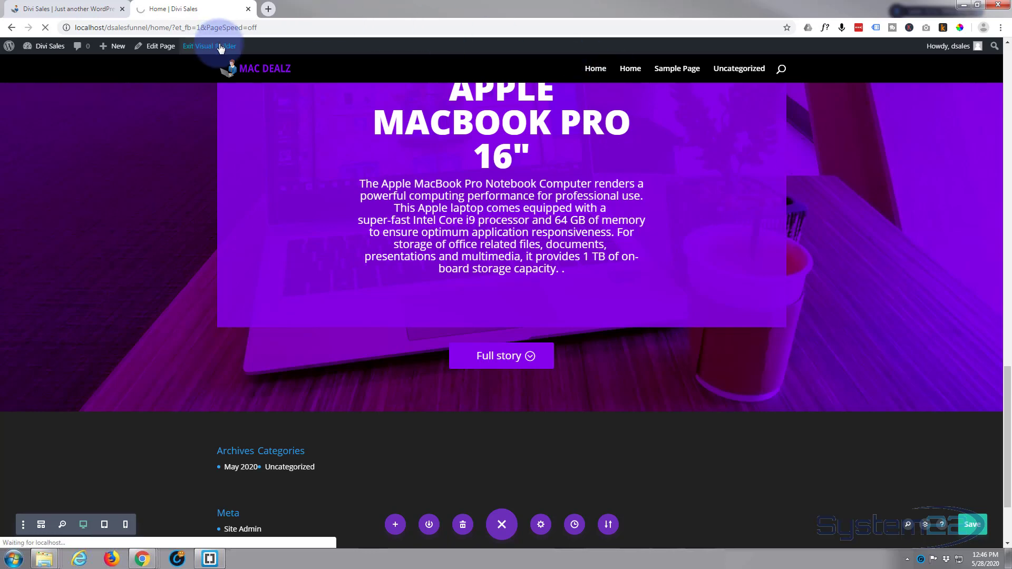
left_click(209, 45)
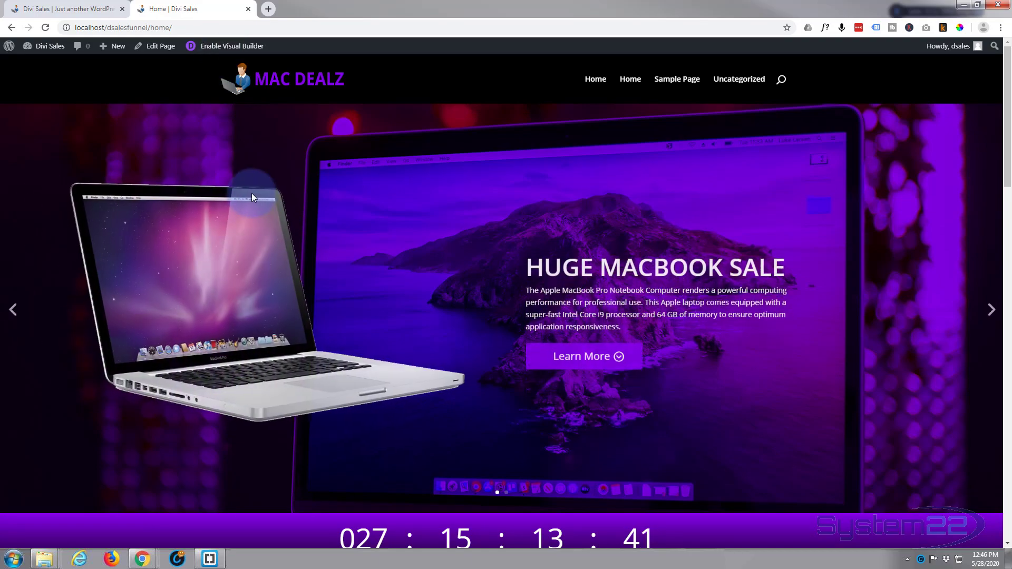
Follow the More Info link to the hero section, then scroll back to the laptop specs
scroll("down", 3)
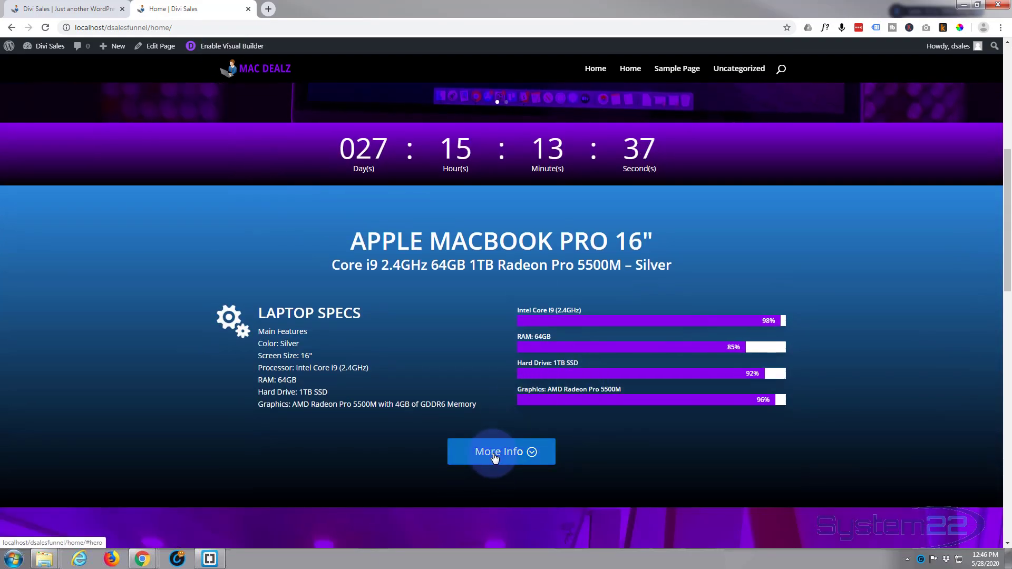
left_click(501, 451)
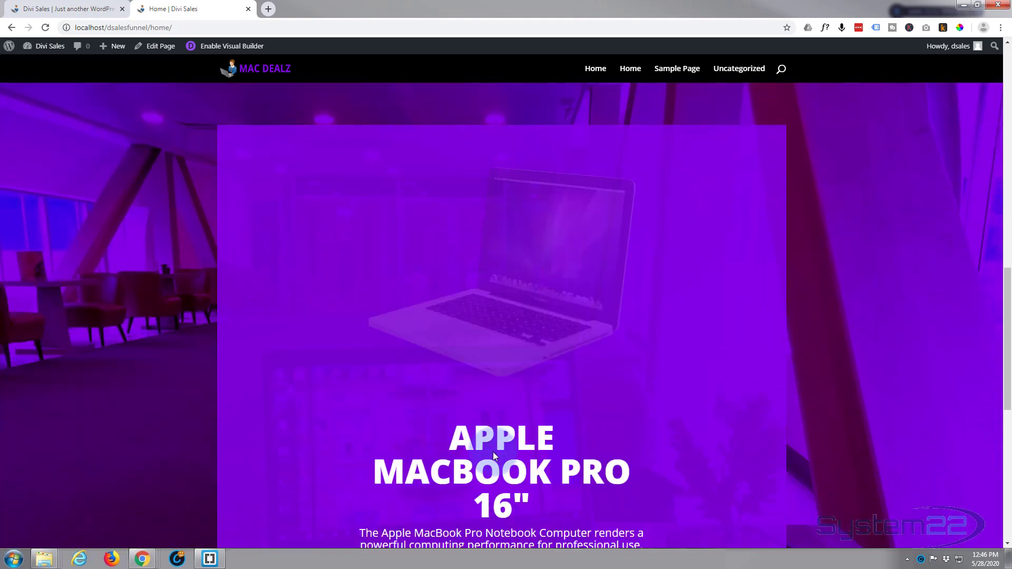
scroll("down", 3)
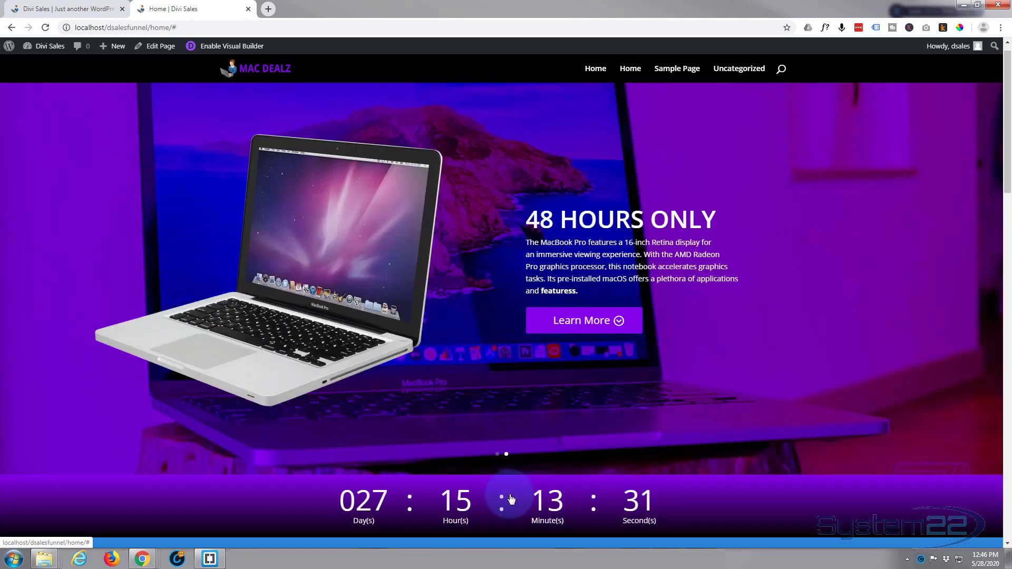
scroll("down", 3)
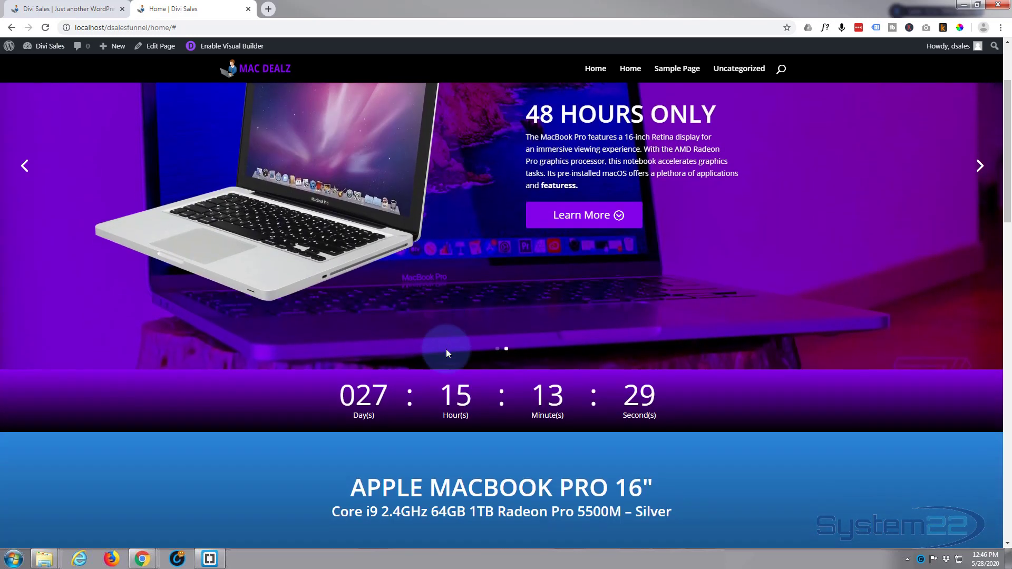
scroll("down", 3)
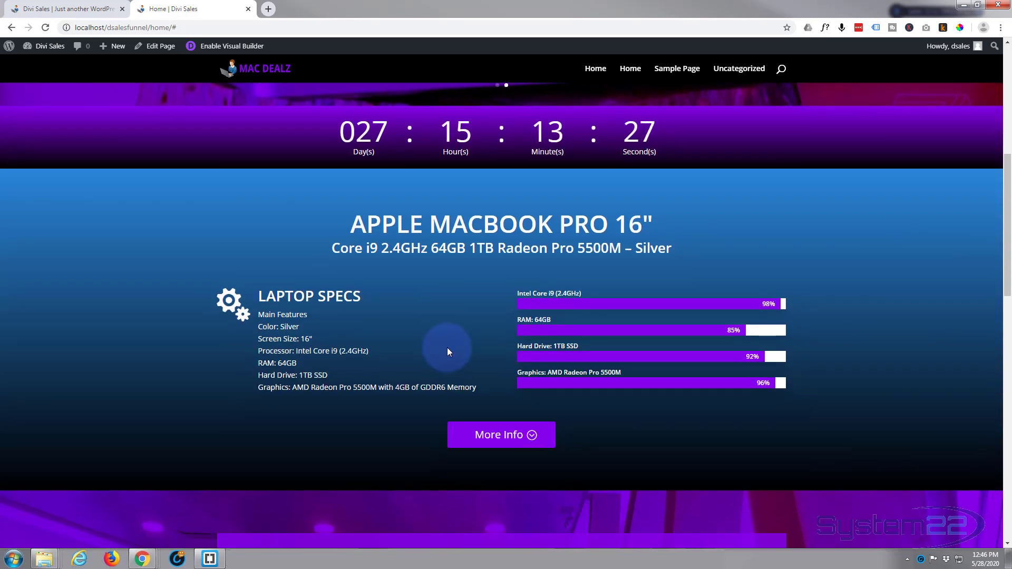
mouse_move(128, 308)
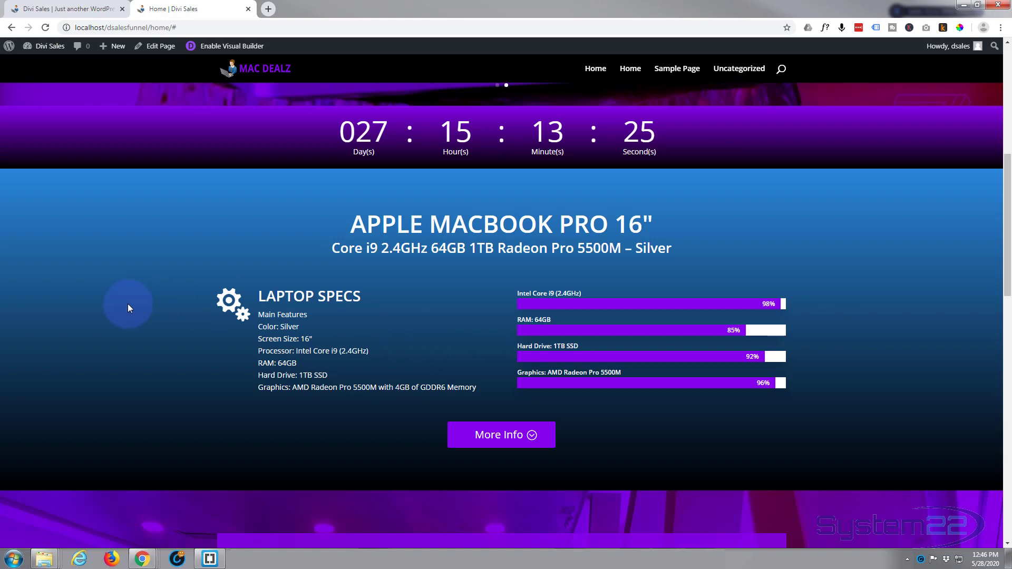